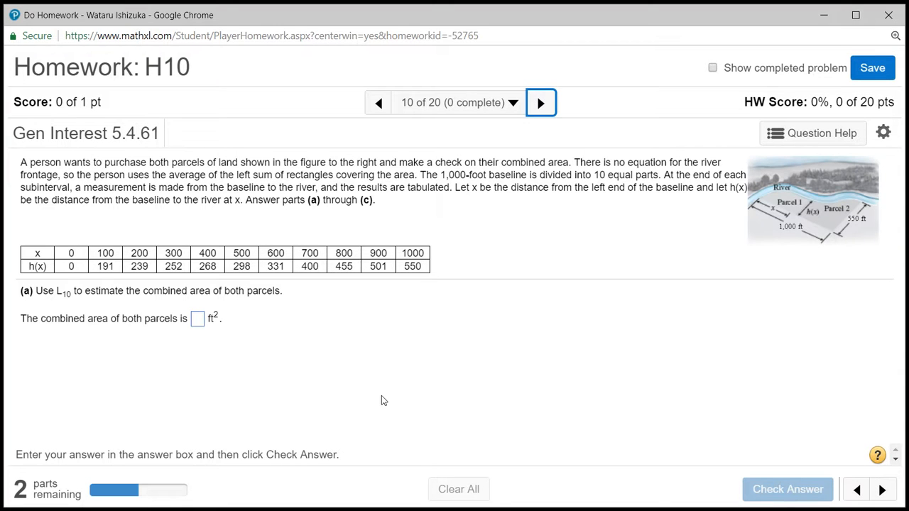
{"action": "mouse_move", "coordinate": [344, 313]}
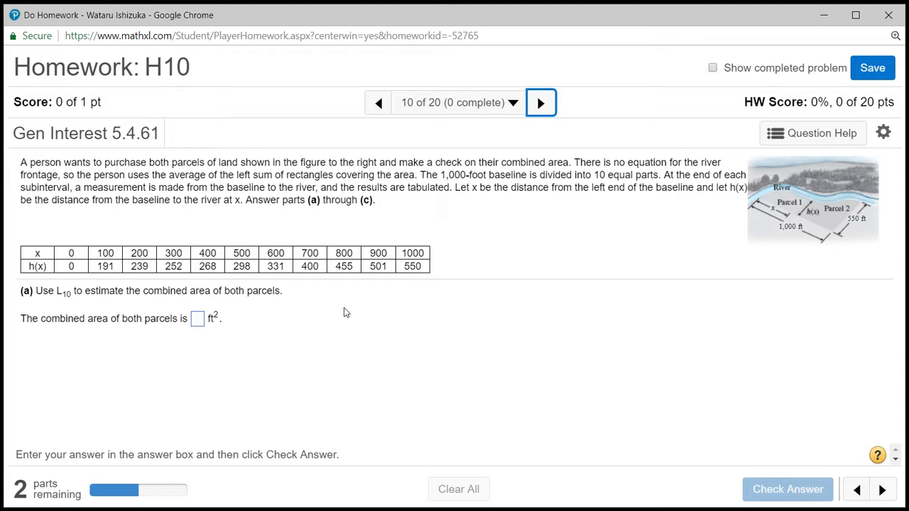
{"action": "mouse_move", "coordinate": [784, 187]}
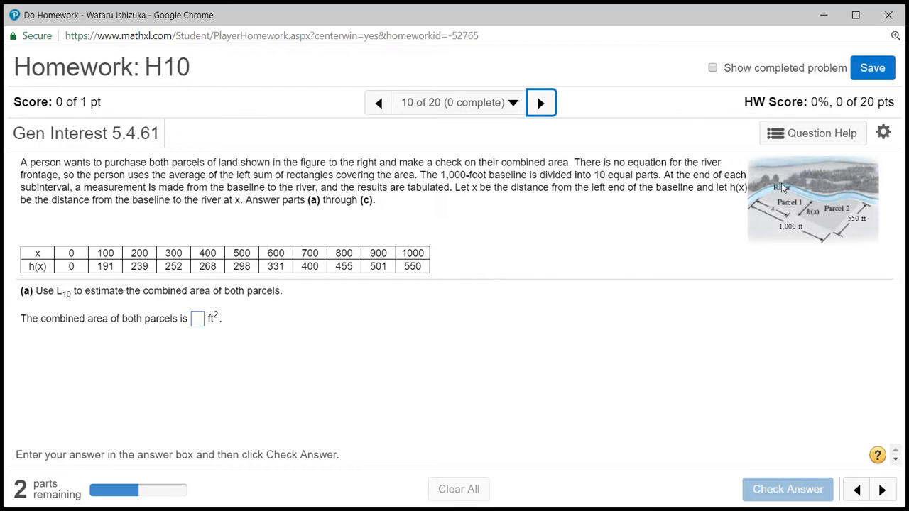
{"action": "mouse_move", "coordinate": [801, 219]}
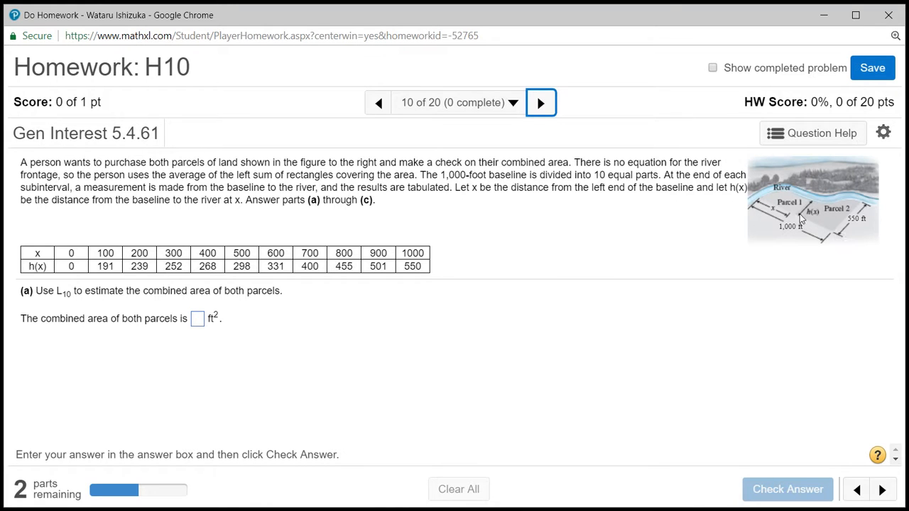
{"action": "mouse_move", "coordinate": [728, 206]}
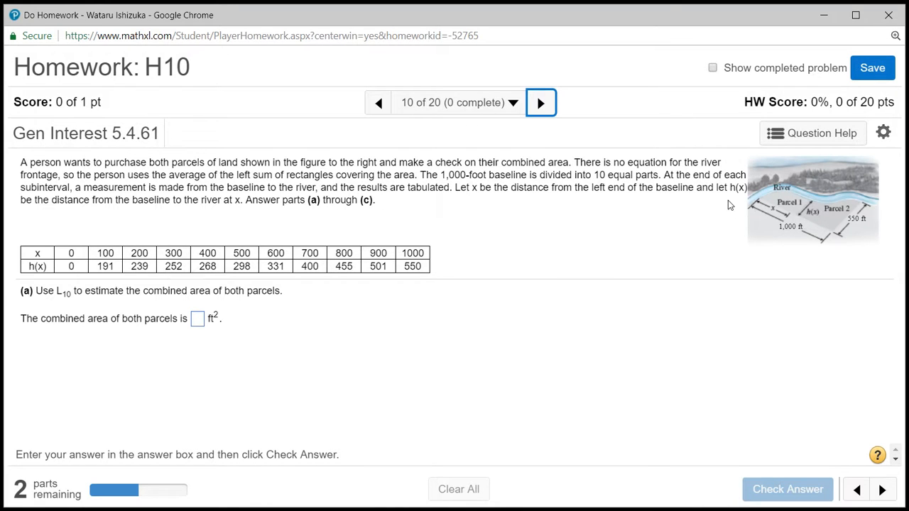
{"action": "mouse_move", "coordinate": [107, 232]}
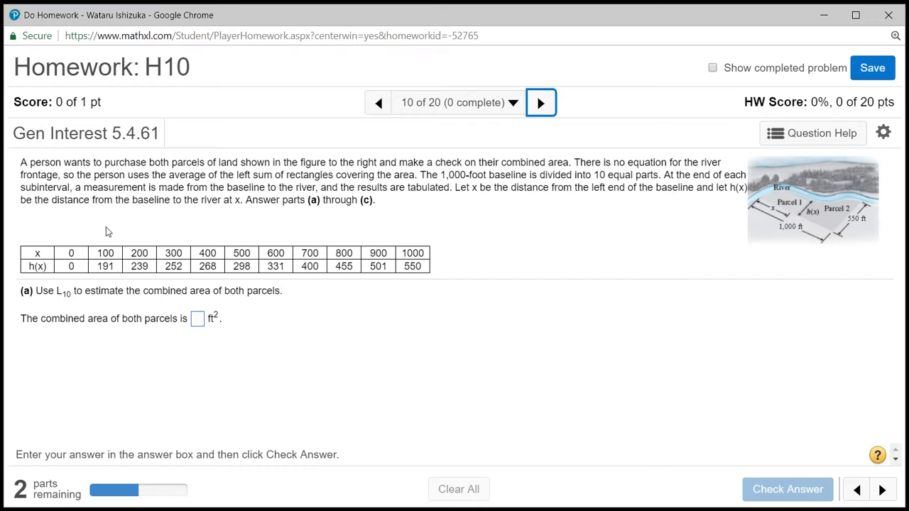
{"action": "mouse_move", "coordinate": [195, 247]}
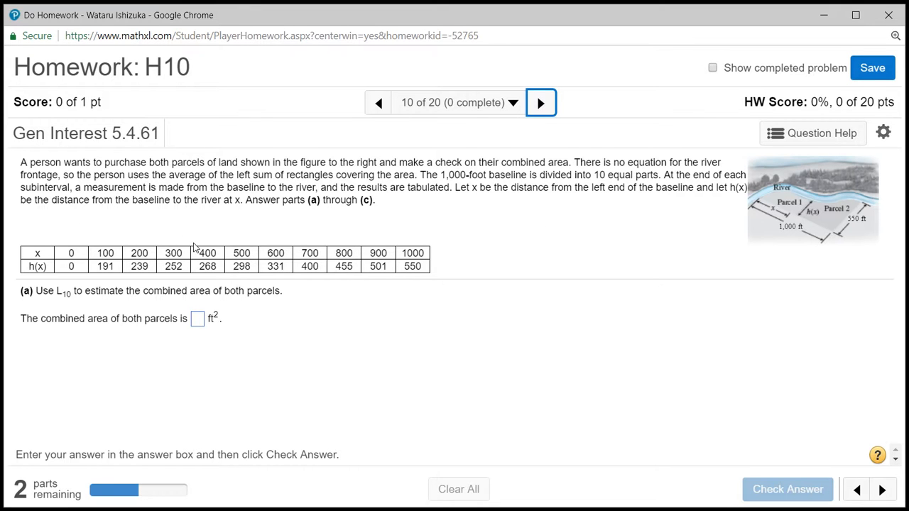
{"action": "mouse_move", "coordinate": [59, 306]}
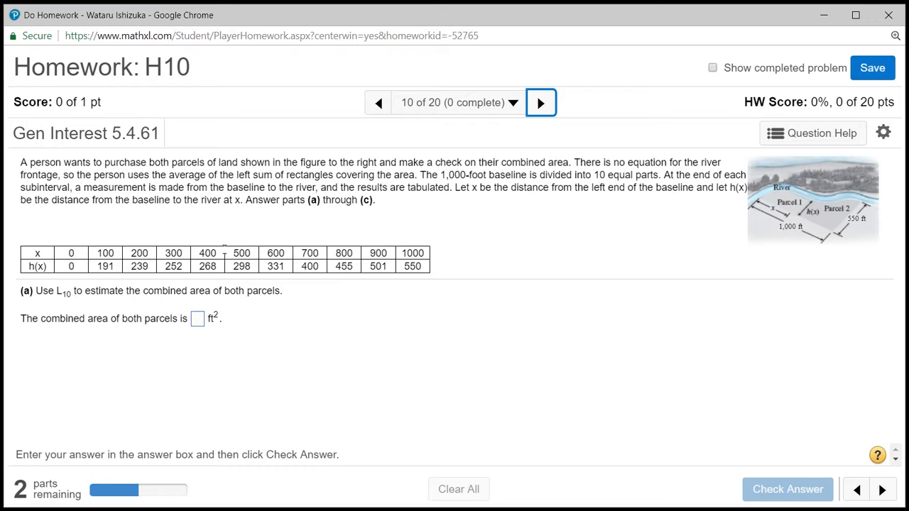
{"action": "mouse_move", "coordinate": [409, 246]}
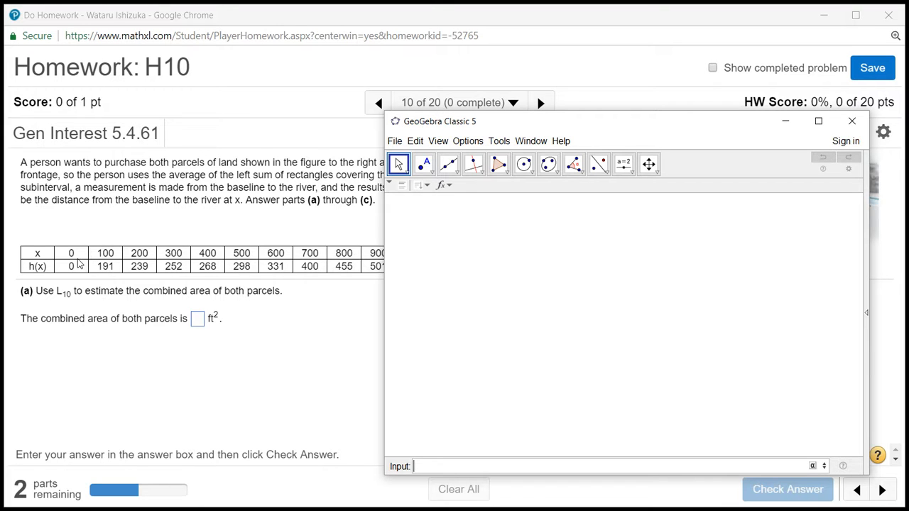
{"action": "mouse_move", "coordinate": [328, 424]}
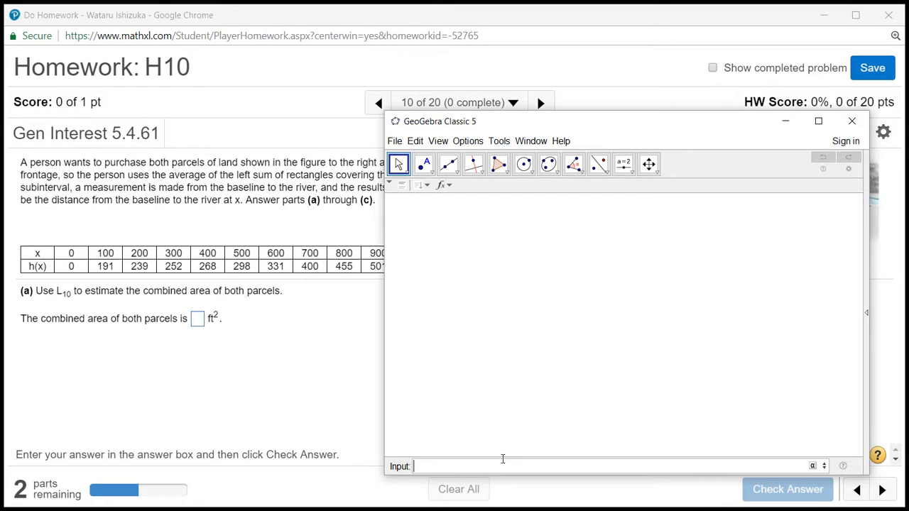
Start the left-sum expression in the GeoGebra input line as (0)*100.
{"action": "type", "text": "0"}
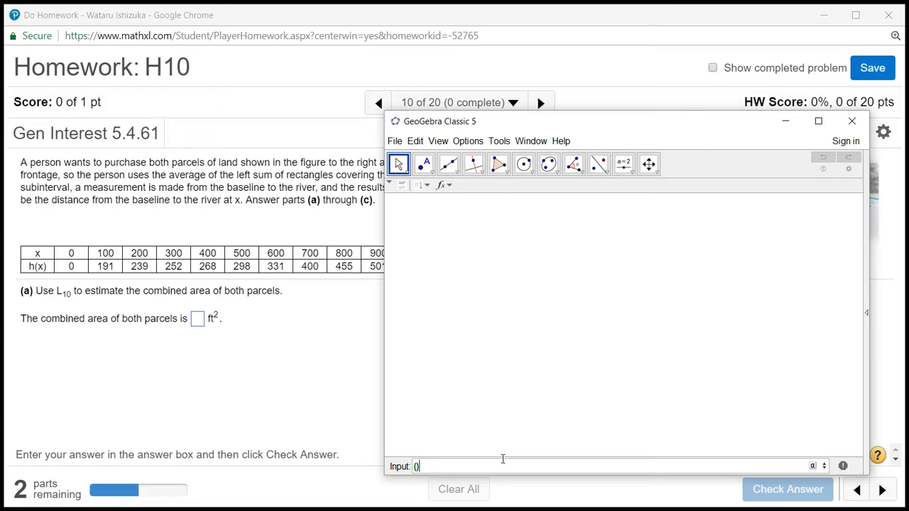
{"action": "type", "text": "\""}
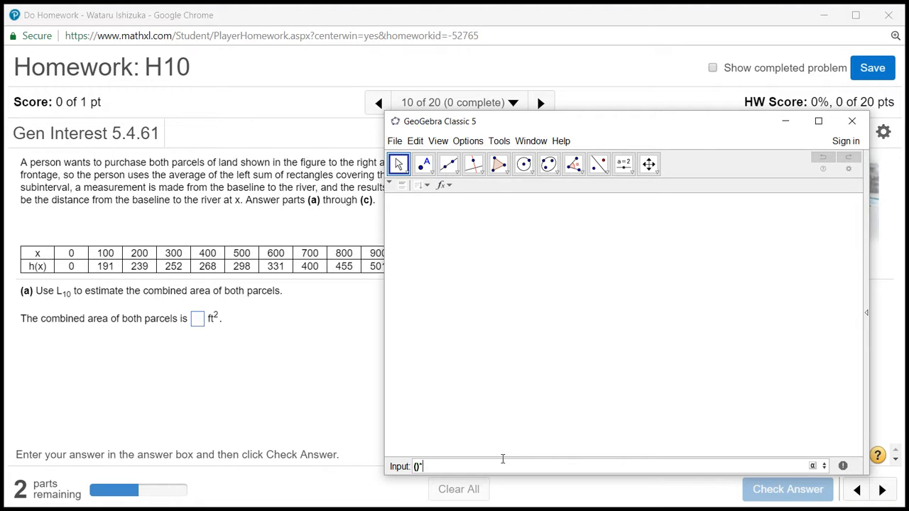
{"action": "type", "text": "*100"}
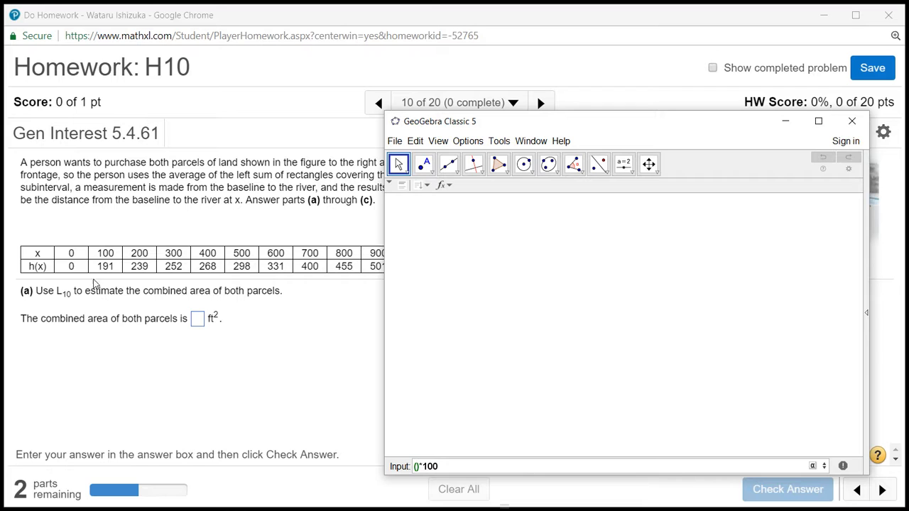
{"action": "mouse_move", "coordinate": [438, 432]}
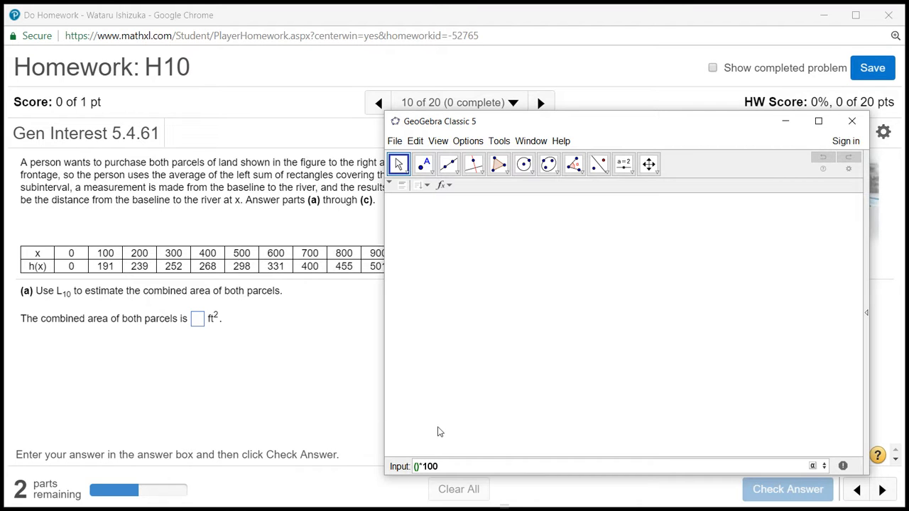
Enter the first left-endpoint heights 0+191+239+252+268 inside the parentheses.
{"action": "type", "text": "0"}
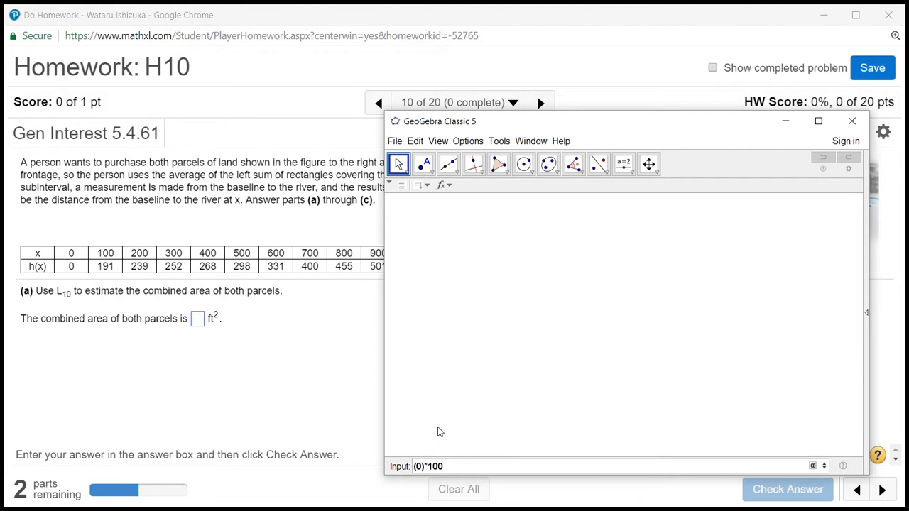
{"action": "type", "text": "+"}
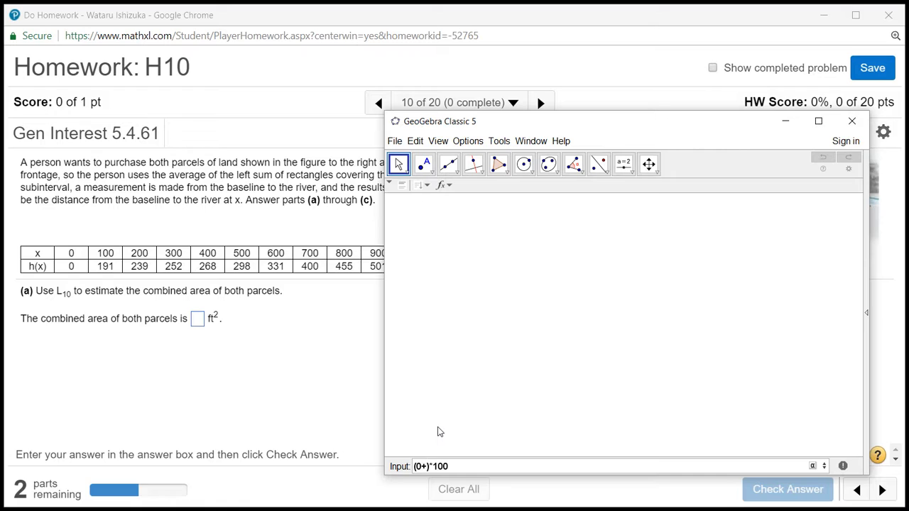
{"action": "type", "text": "1"}
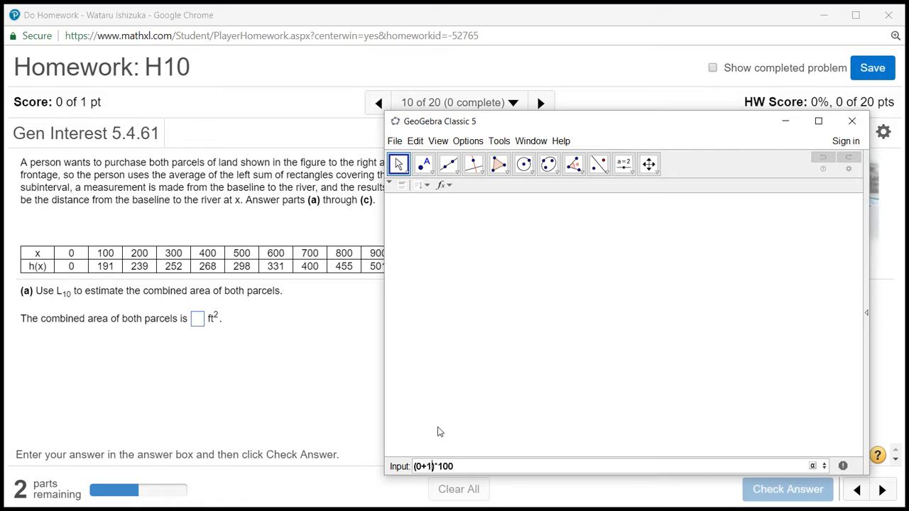
{"action": "type", "text": "91+"}
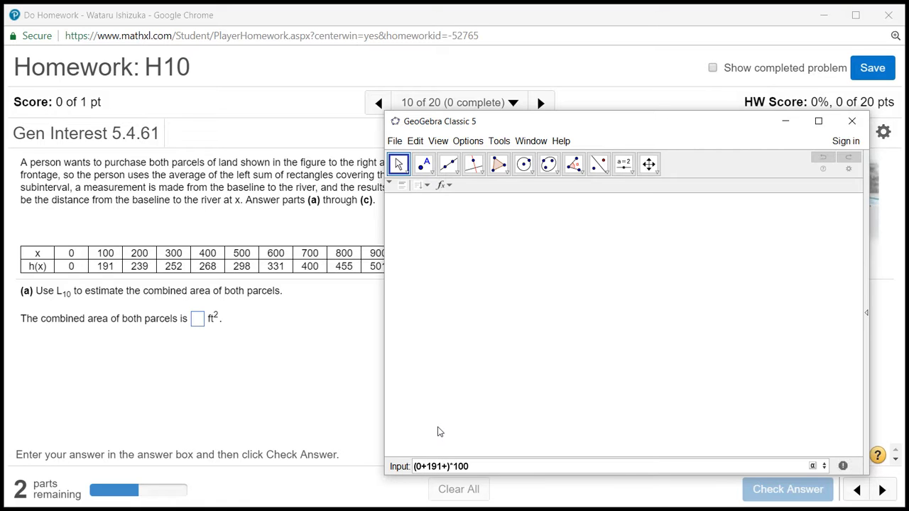
{"action": "type", "text": "239"}
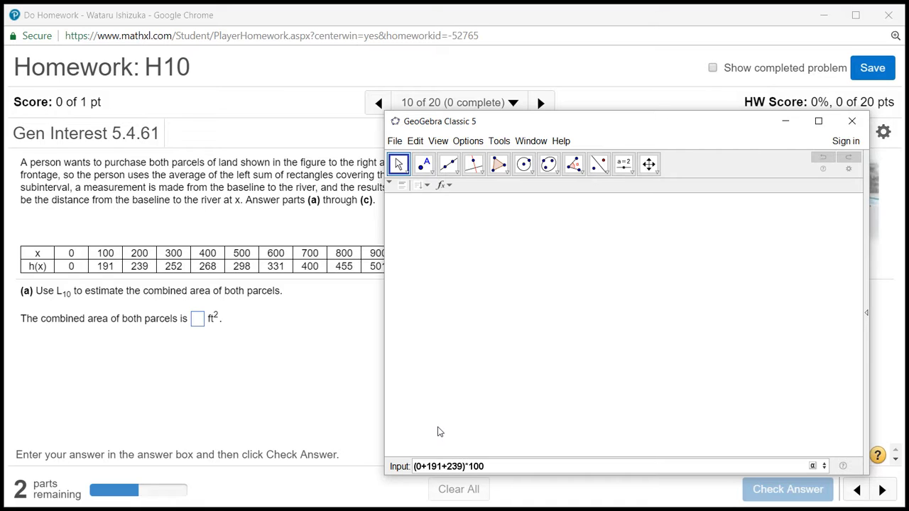
{"action": "type", "text": ")"}
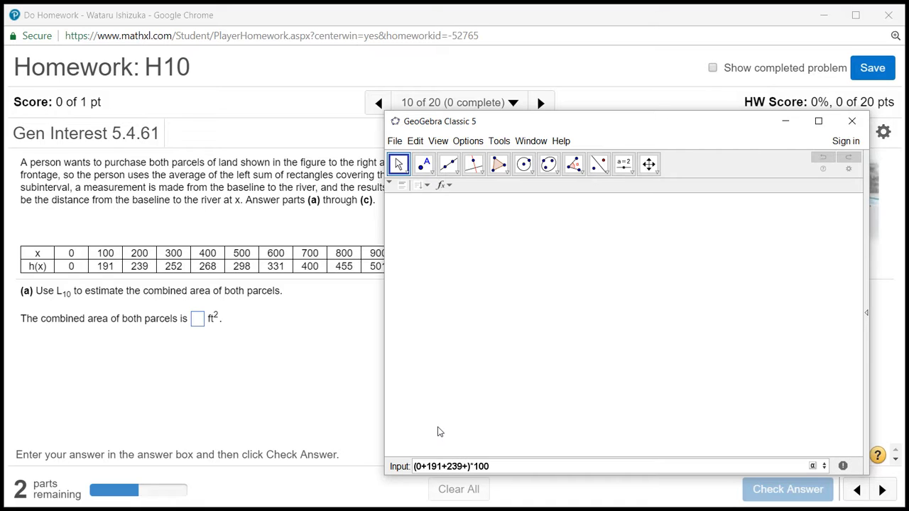
{"action": "type", "text": "252"}
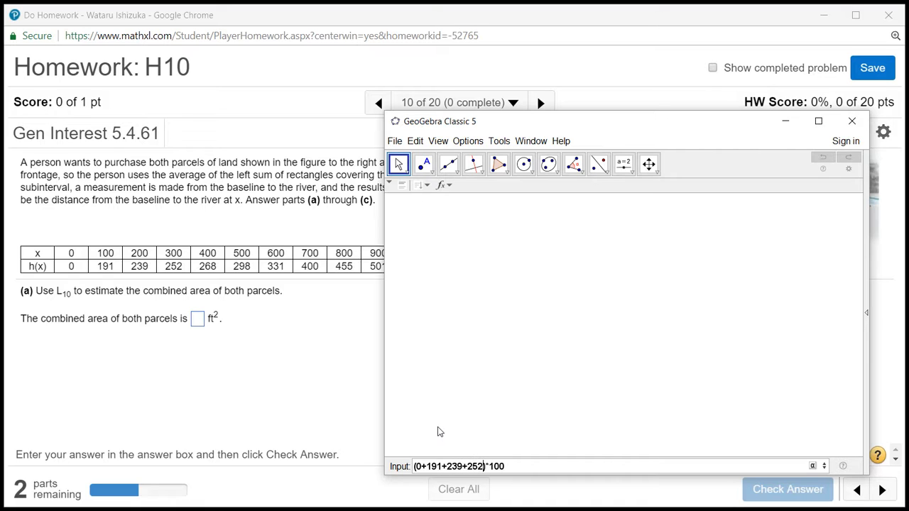
{"action": "type", "text": "+26"}
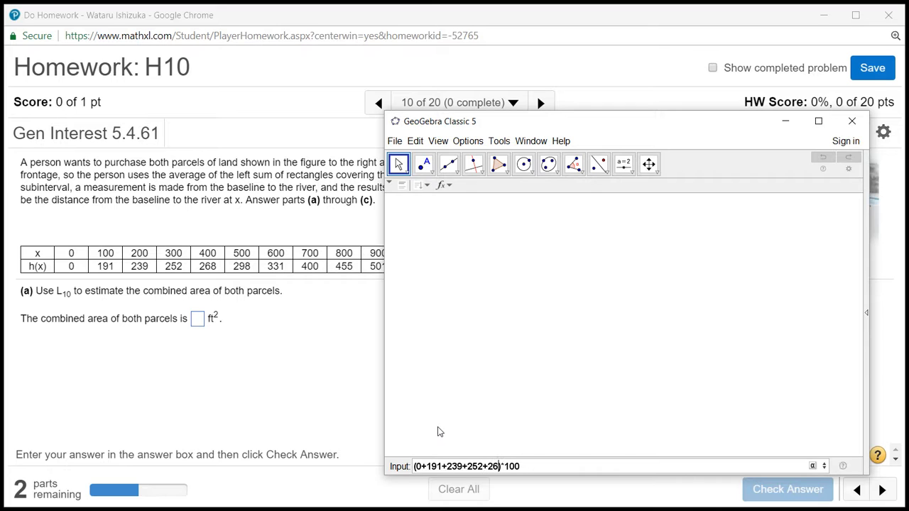
{"action": "type", "text": "8+"}
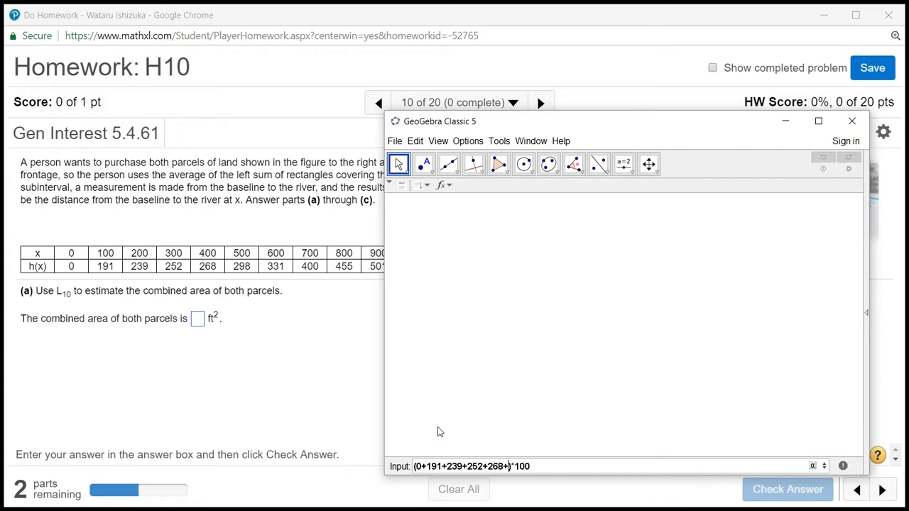
Extend the sum with 298+331+400+455, giving (0+191+…+455)*100, and uncover the problem text.
{"action": "type", "text": "298+"}
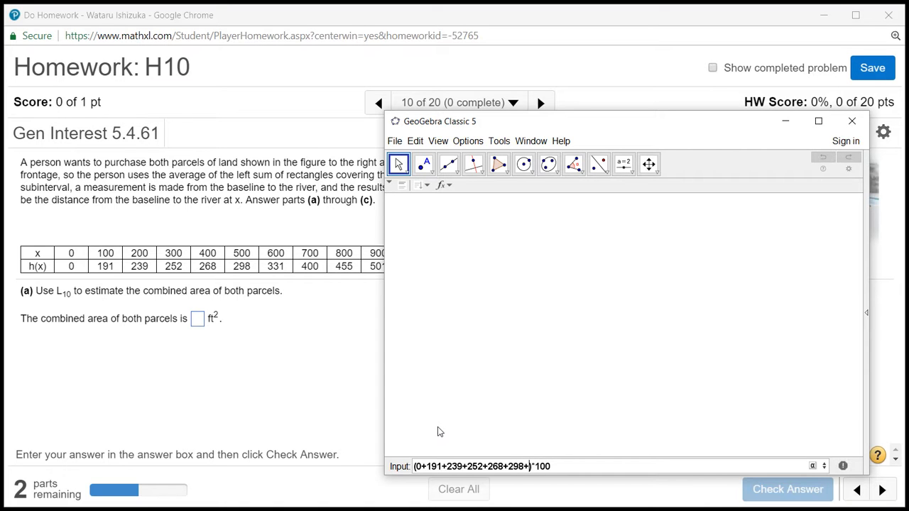
{"action": "type", "text": "331"}
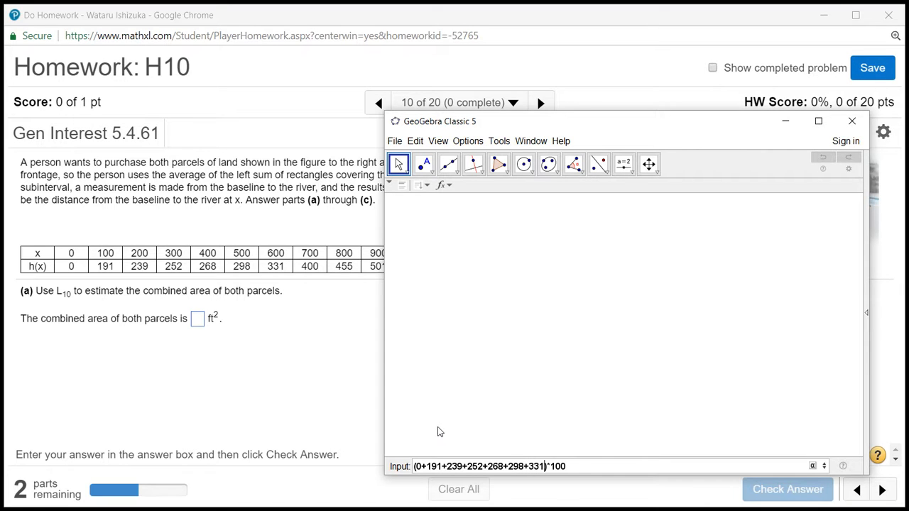
{"action": "type", "text": "+400"}
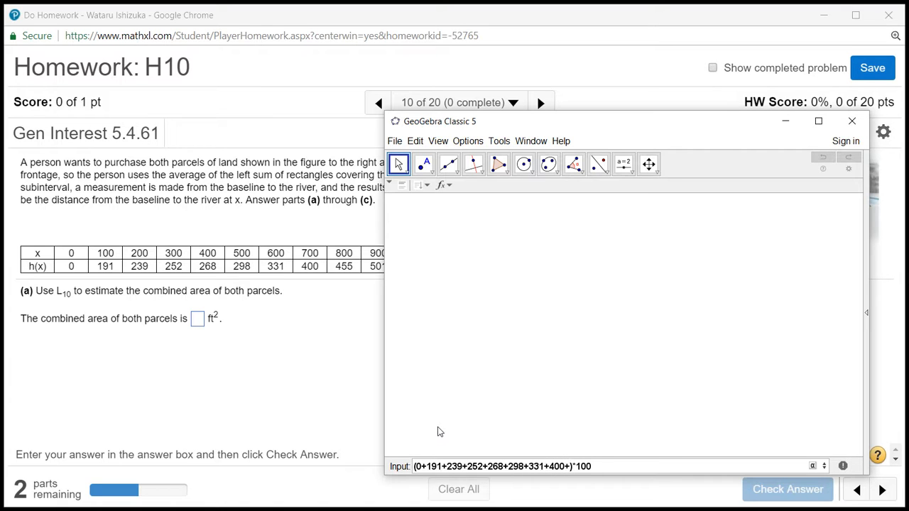
{"action": "type", "text": "+455"}
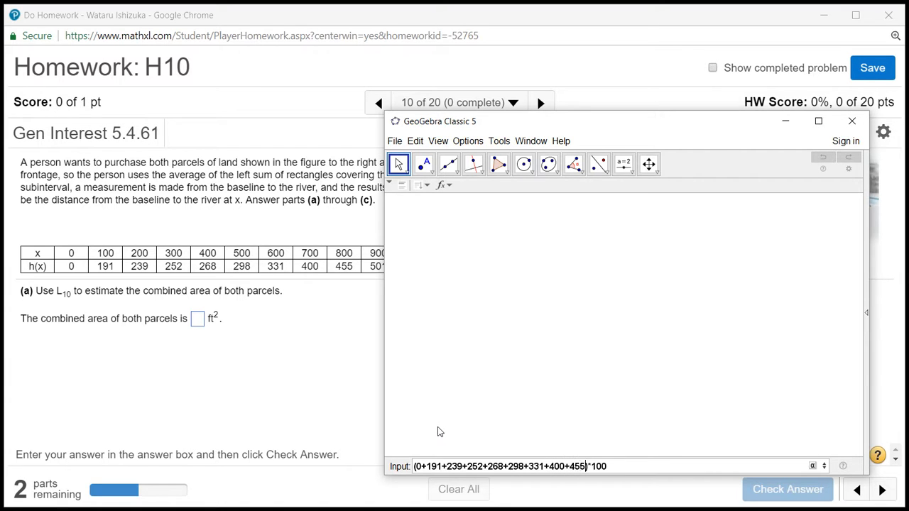
{"action": "left_click_drag", "start_coordinate": [439, 121], "coordinate": [488, 233]}
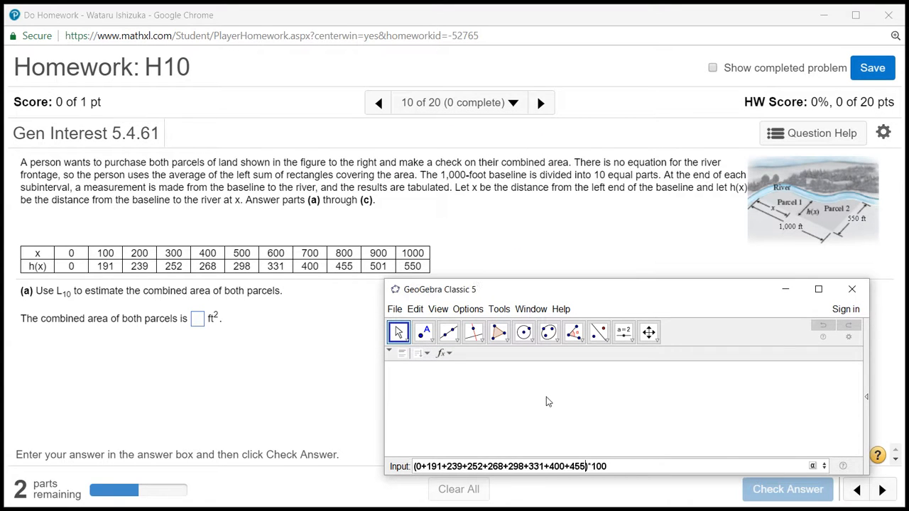
Add +501 to complete the ten heights and evaluate the sum times 100.
{"action": "type", "text": "+501"}
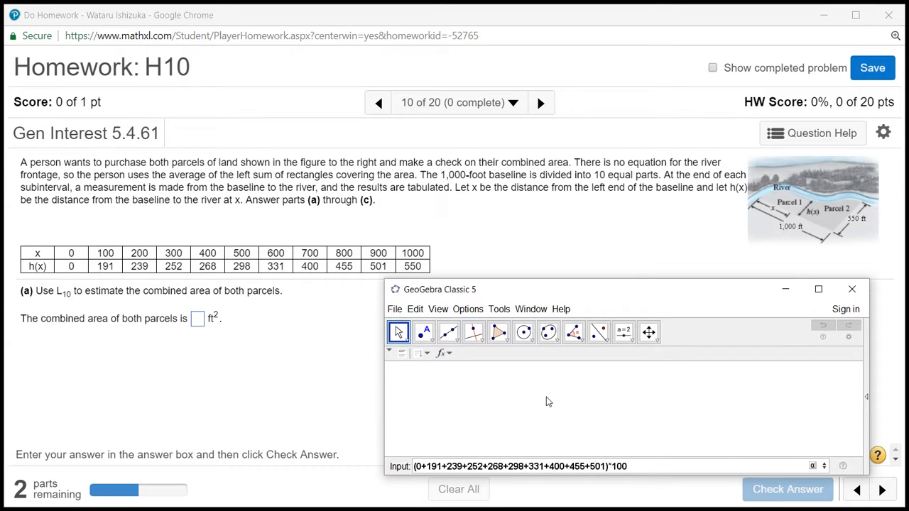
{"action": "mouse_move", "coordinate": [355, 339]}
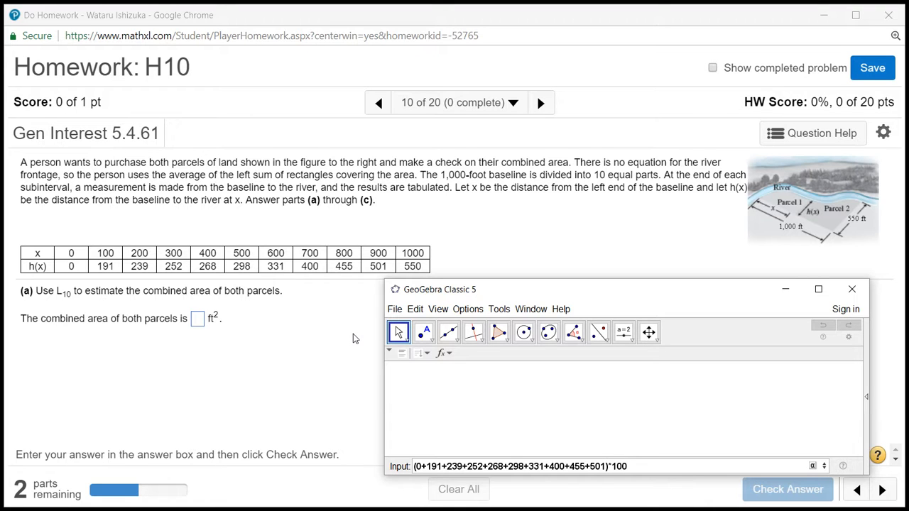
{"action": "mouse_move", "coordinate": [290, 303]}
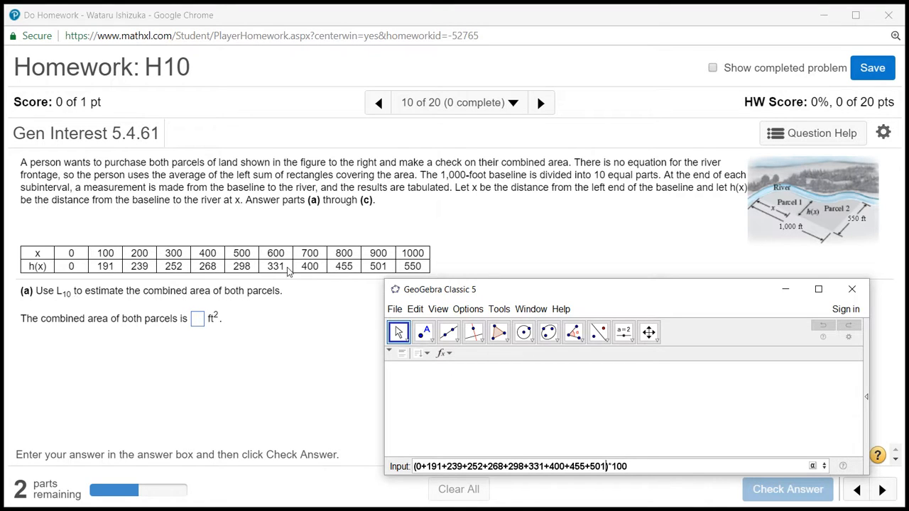
{"action": "mouse_move", "coordinate": [382, 272]}
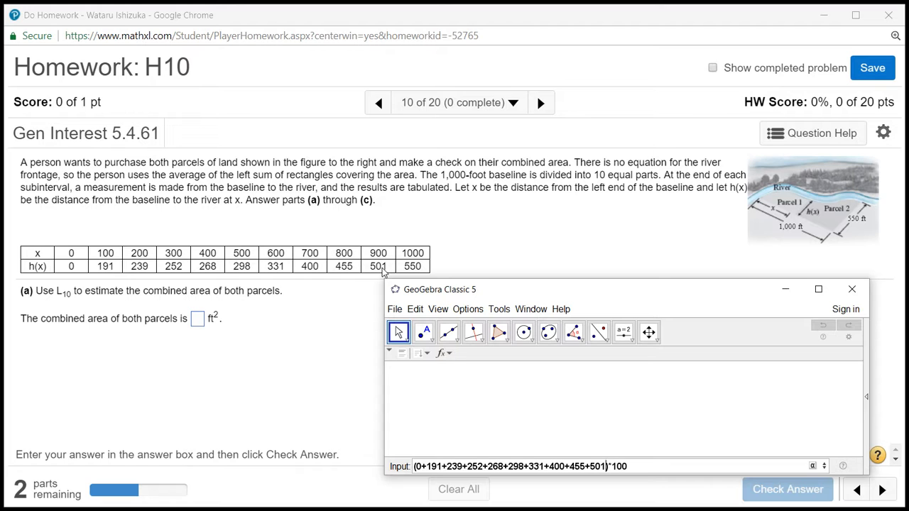
{"action": "mouse_move", "coordinate": [608, 455]}
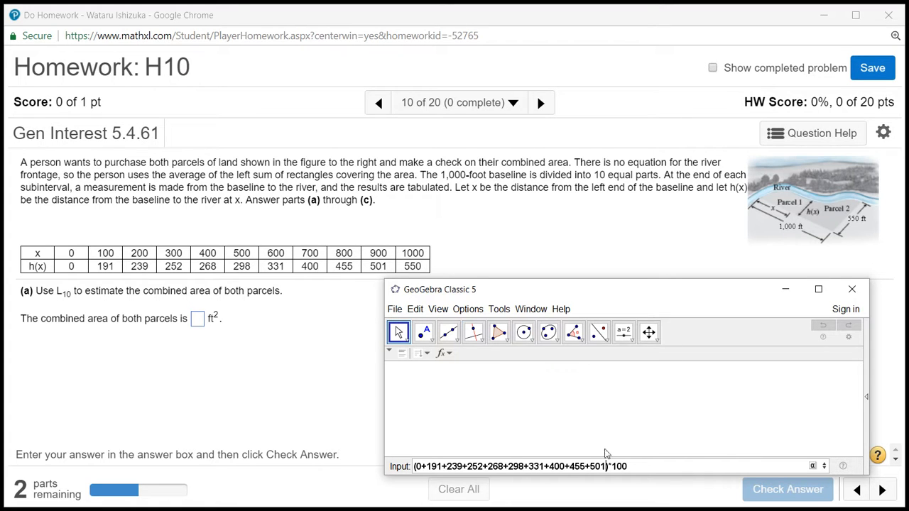
{"action": "mouse_move", "coordinate": [547, 480]}
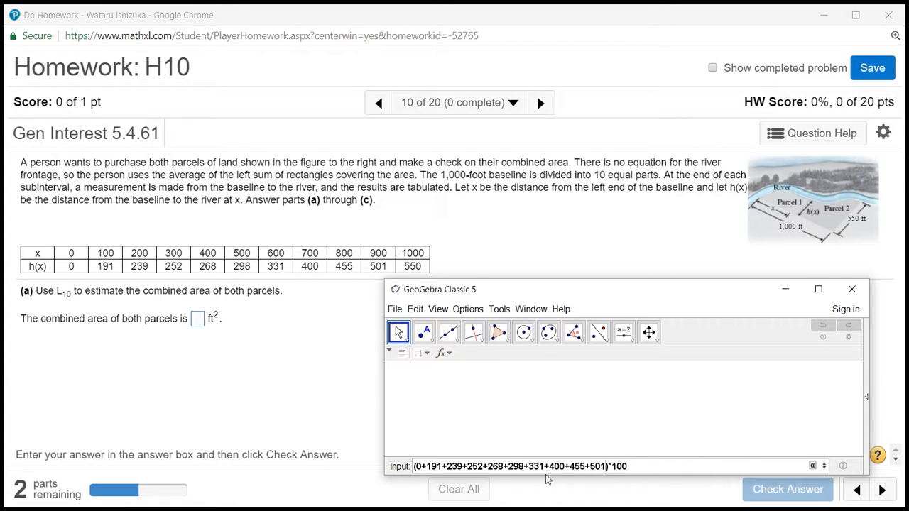
{"action": "key", "text": "Return"}
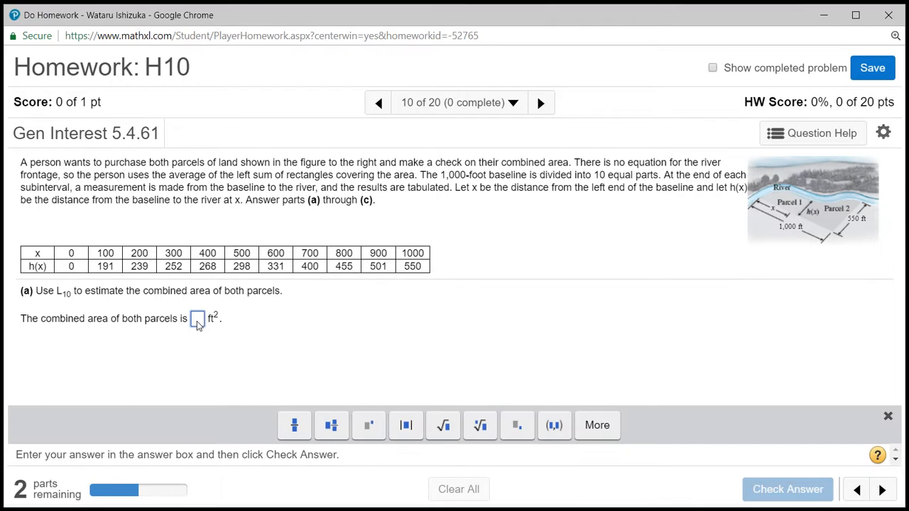
Submit 293500 ft² as the part (a) area estimate and have it accepted.
{"action": "type", "text": "a = 293500"}
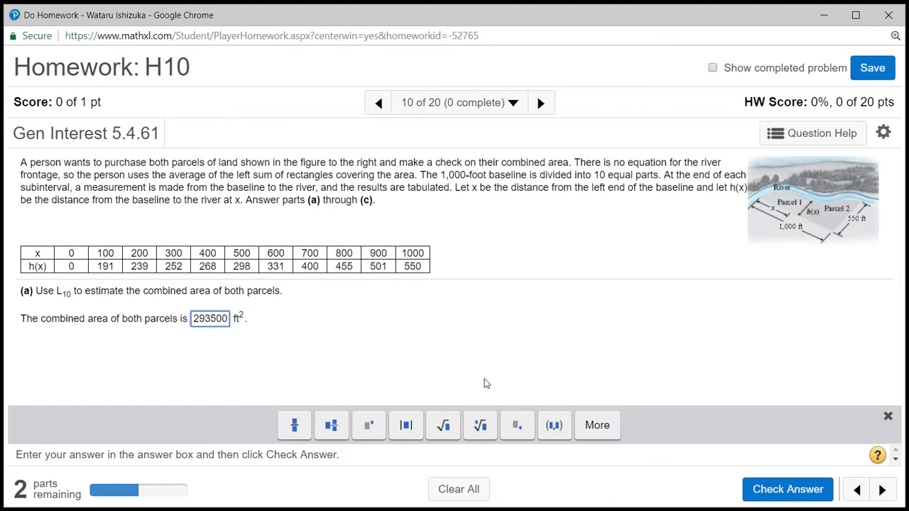
{"action": "left_click", "coordinate": [787, 489]}
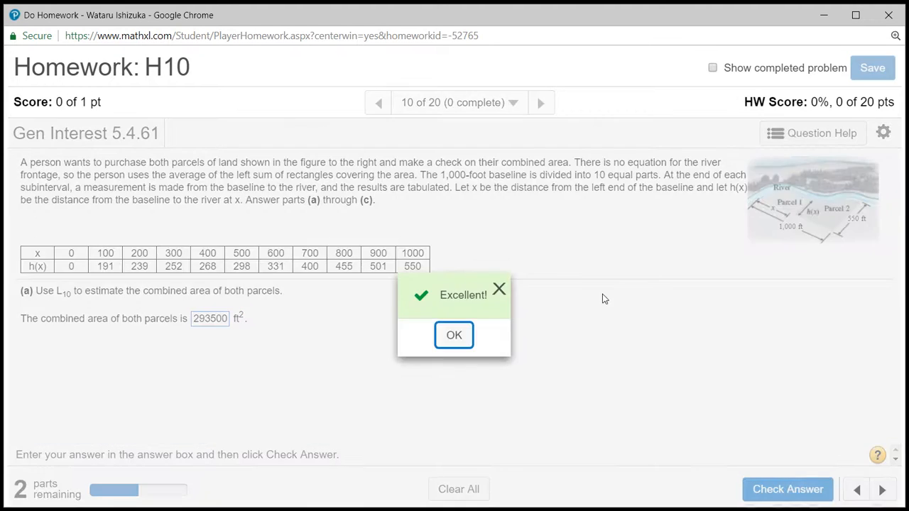
{"action": "left_click", "coordinate": [454, 335]}
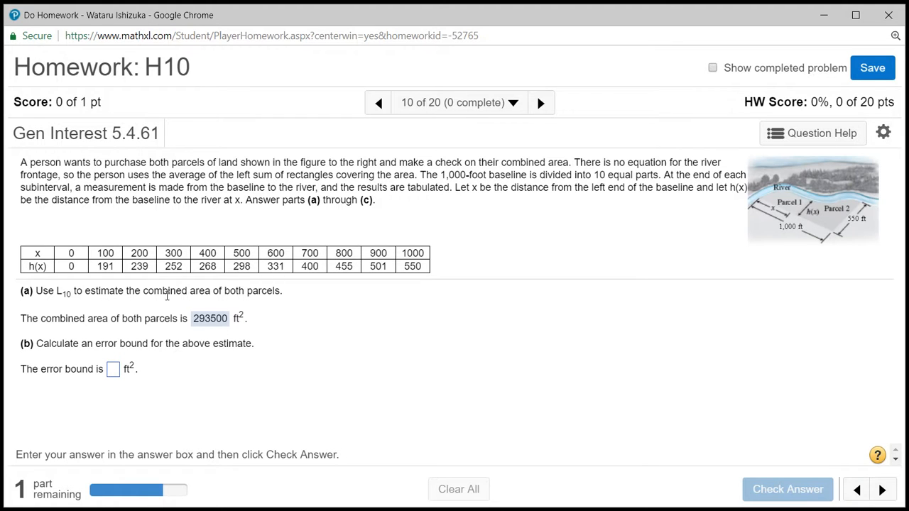
{"action": "mouse_move", "coordinate": [158, 276]}
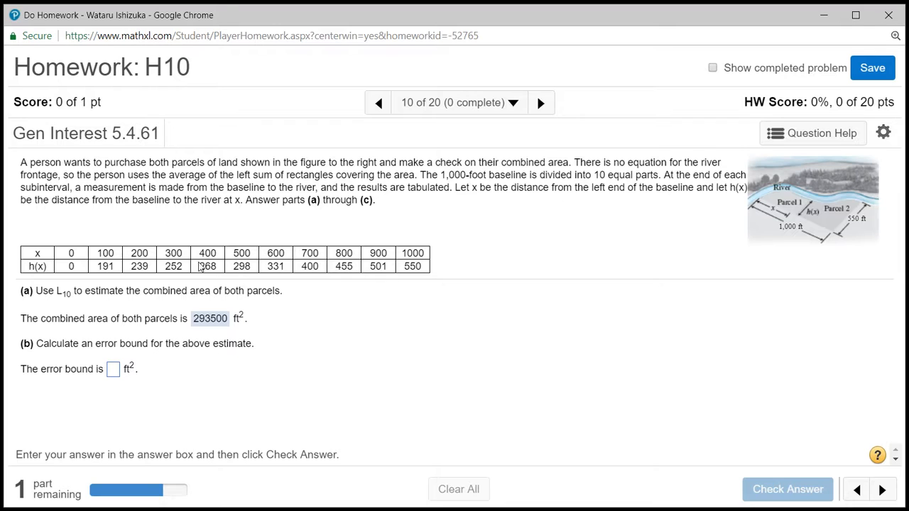
{"action": "mouse_move", "coordinate": [772, 205]}
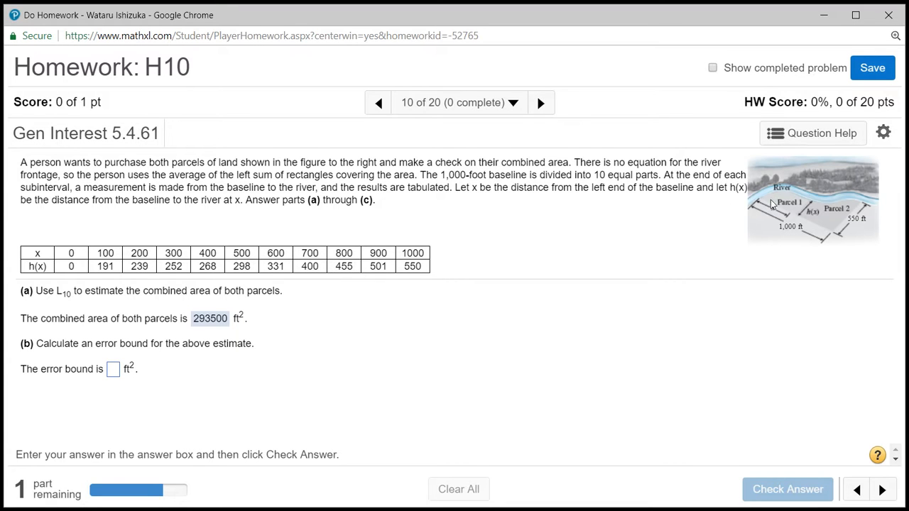
{"action": "mouse_move", "coordinate": [815, 219]}
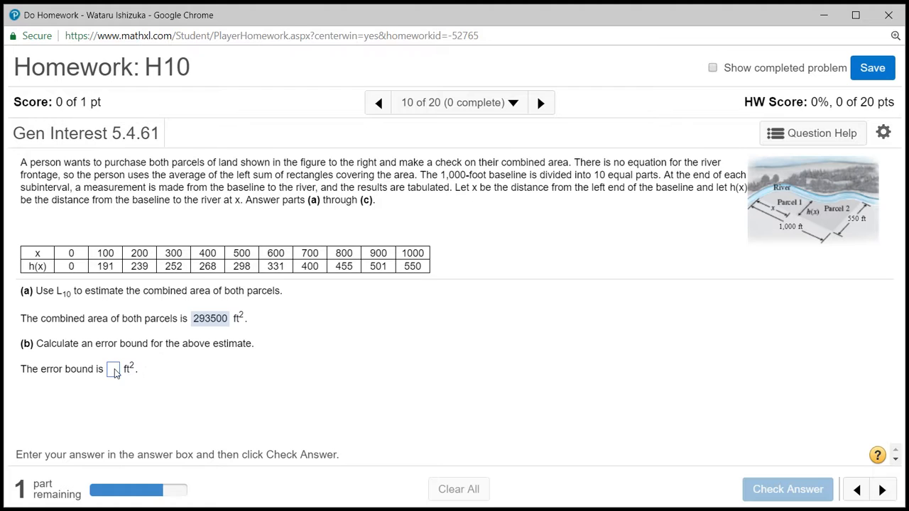
Enter 55000 ft² as the part (b) error bound, from 100(550−0).
{"action": "left_click", "coordinate": [113, 369]}
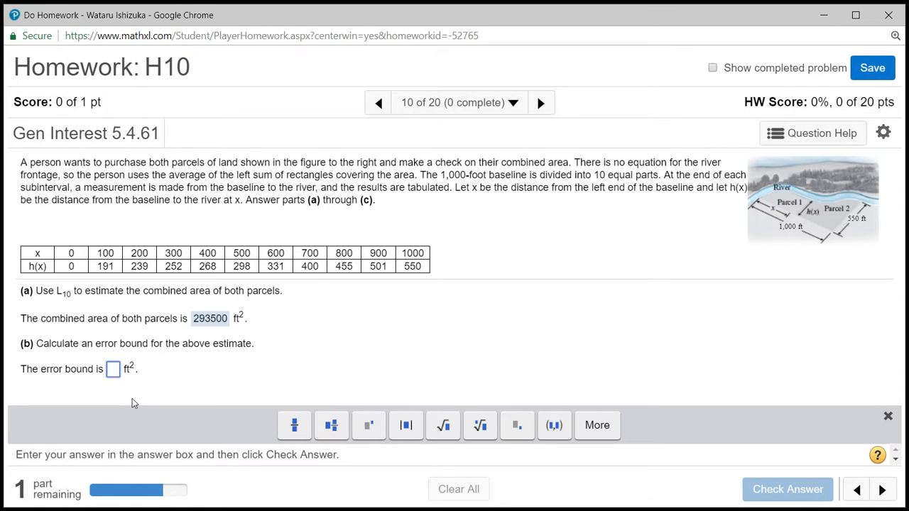
{"action": "type", "text": "100("}
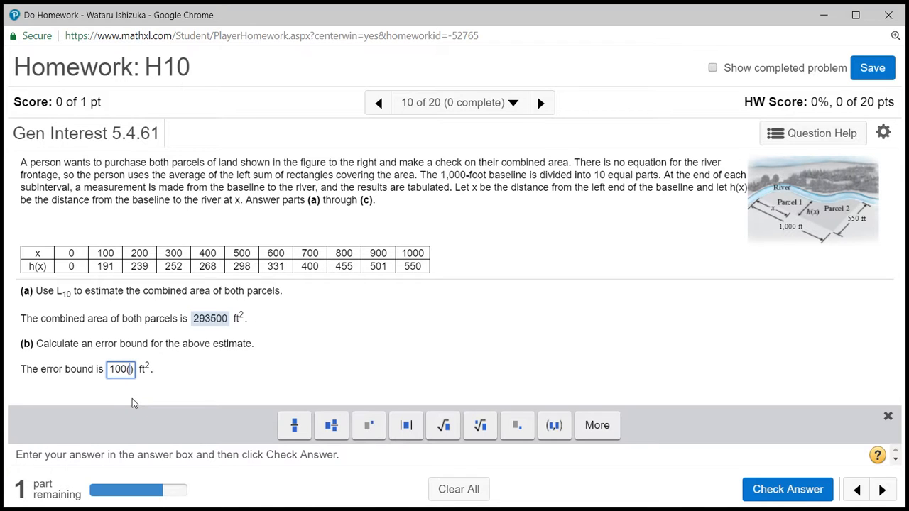
{"action": "mouse_move", "coordinate": [317, 289]}
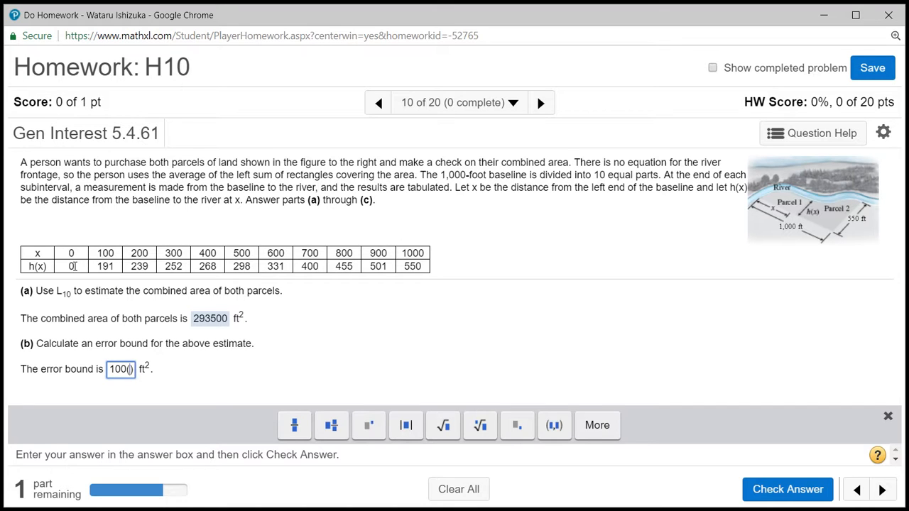
{"action": "mouse_move", "coordinate": [418, 274]}
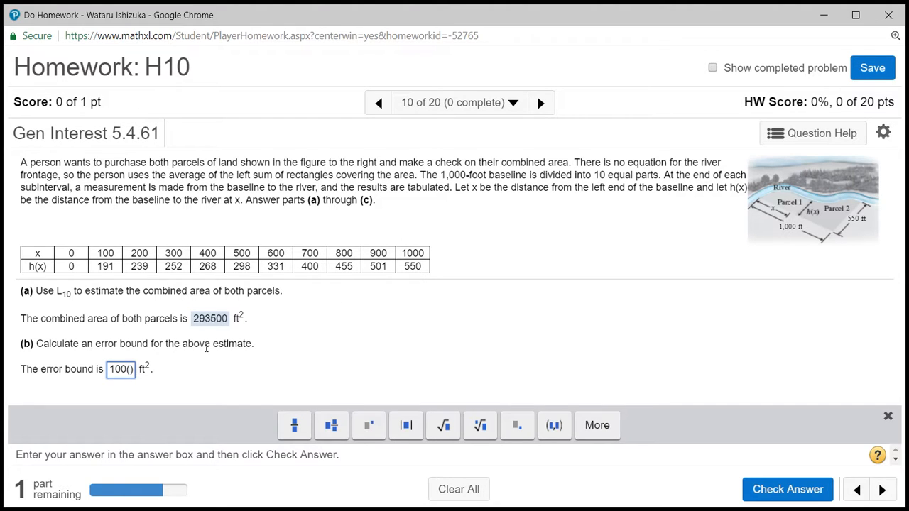
{"action": "type", "text": "550 −"}
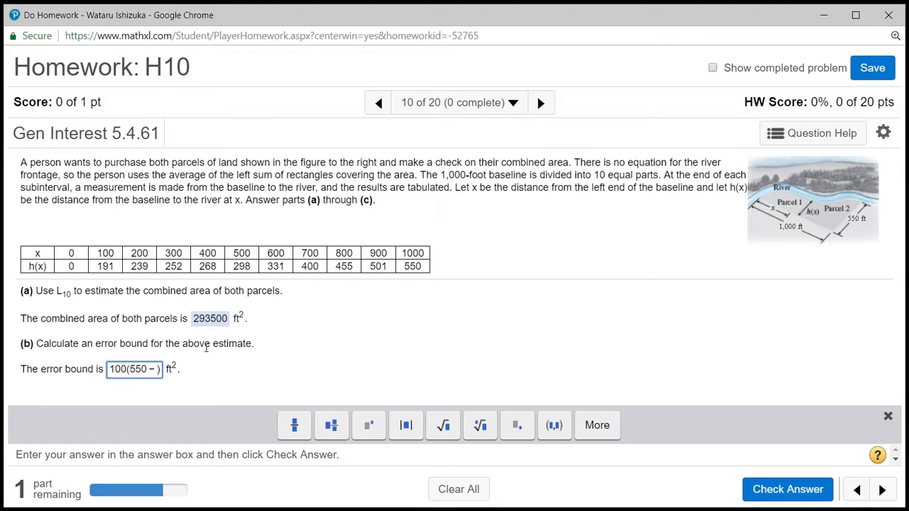
{"action": "type", "text": "000"}
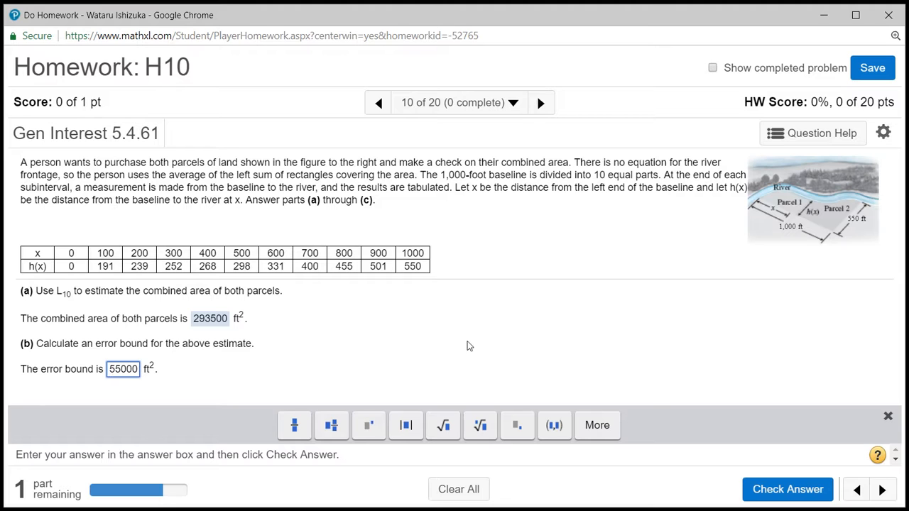
{"action": "left_click", "coordinate": [787, 490]}
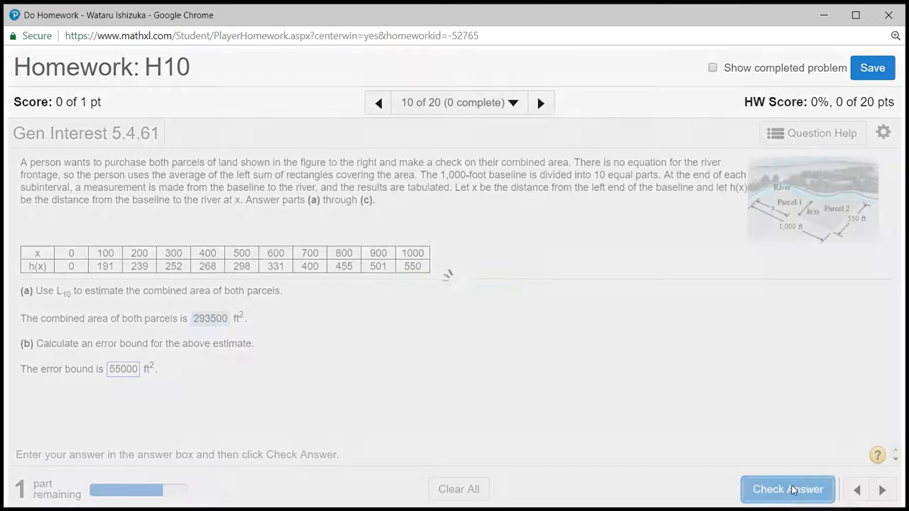
{"action": "left_click", "coordinate": [787, 489]}
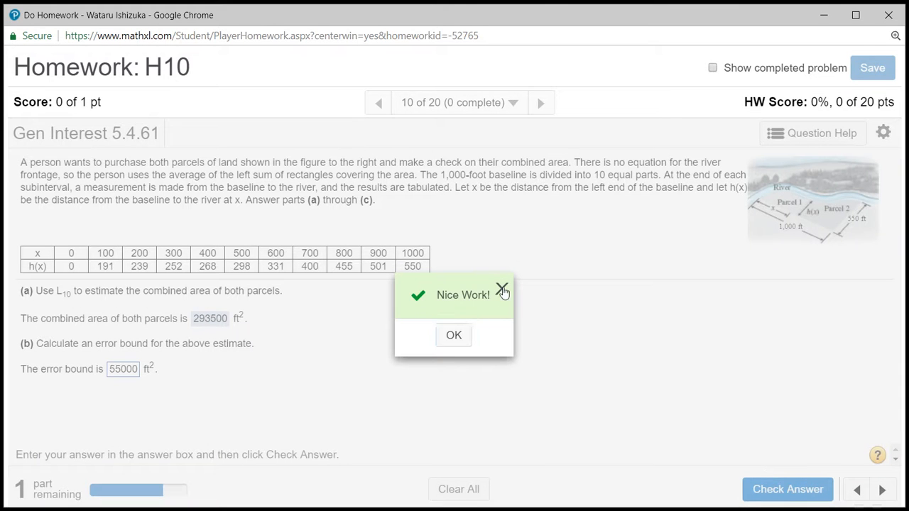
{"action": "left_click", "coordinate": [453, 335]}
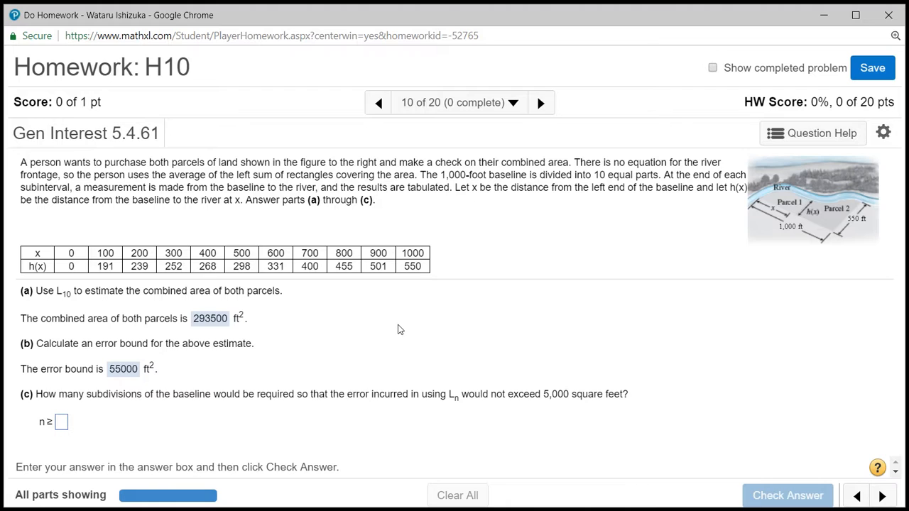
{"action": "mouse_move", "coordinate": [105, 409]}
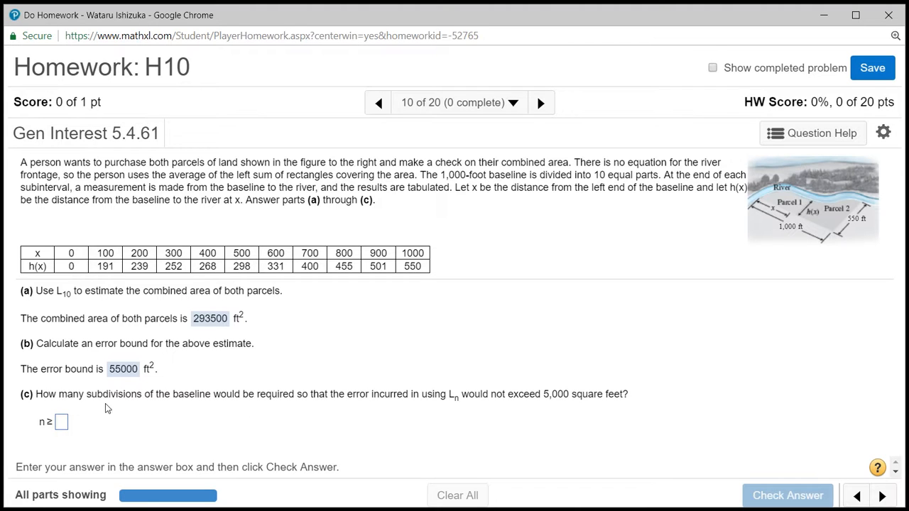
{"action": "mouse_move", "coordinate": [219, 406]}
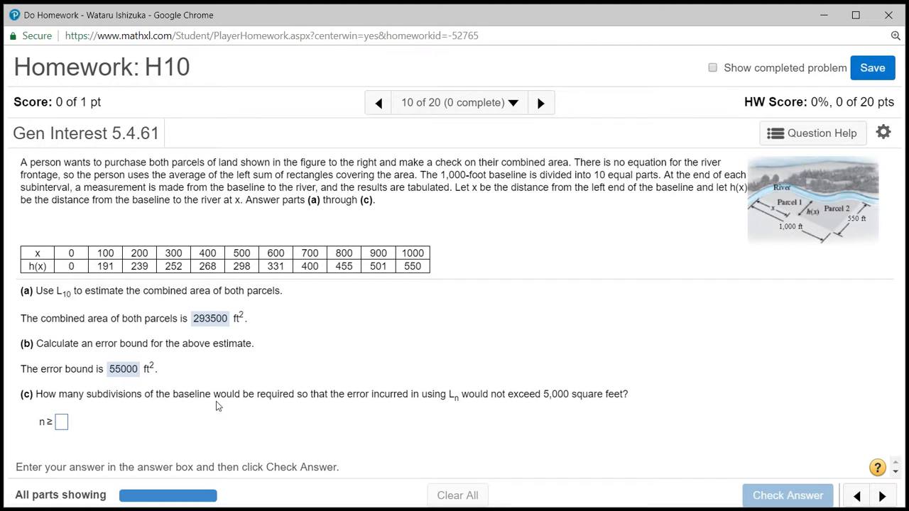
{"action": "mouse_move", "coordinate": [349, 395]}
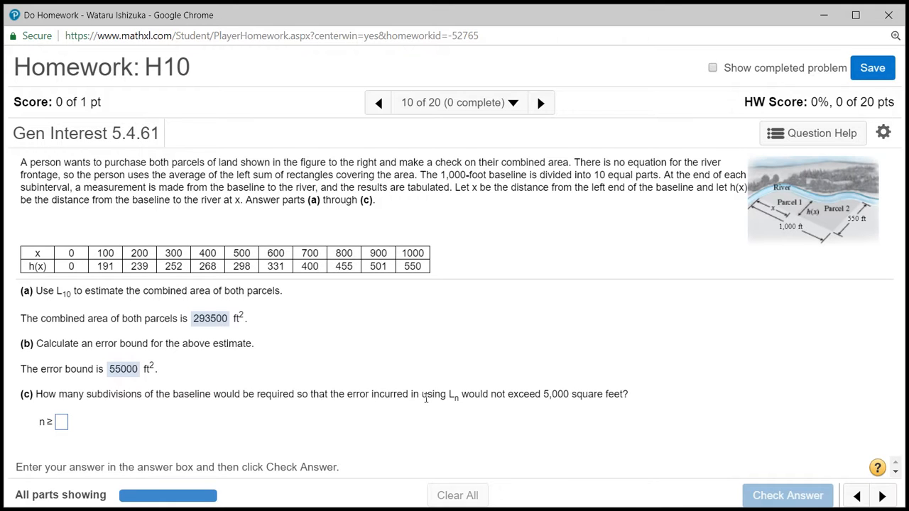
{"action": "mouse_move", "coordinate": [495, 407]}
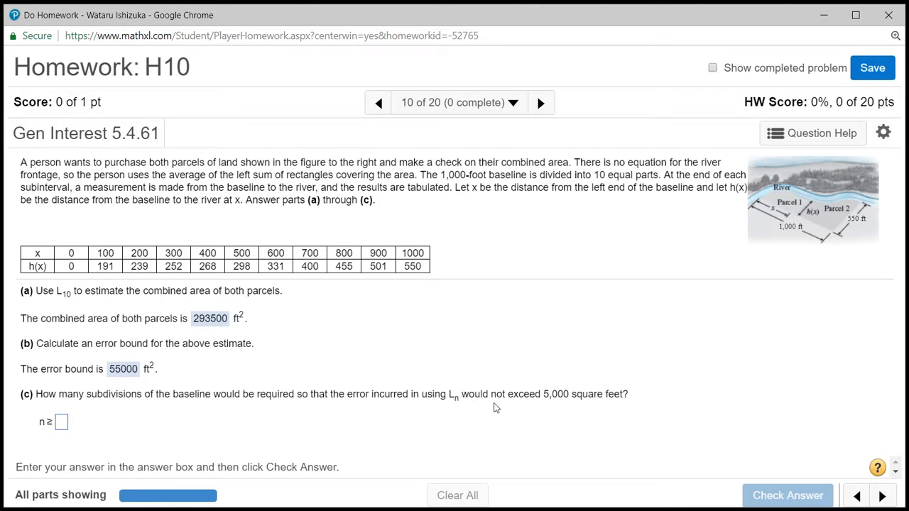
{"action": "mouse_move", "coordinate": [568, 402]}
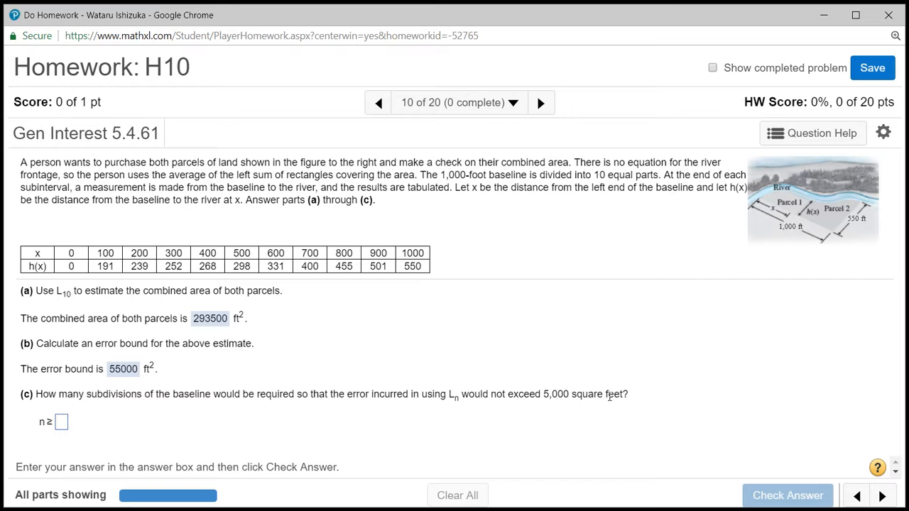
{"action": "mouse_move", "coordinate": [618, 496]}
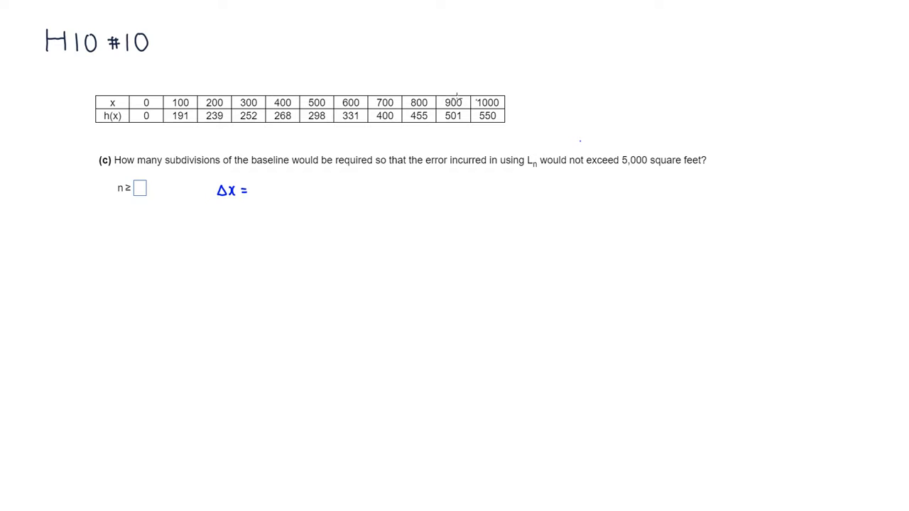
{"action": "mouse_move", "coordinate": [135, 100]}
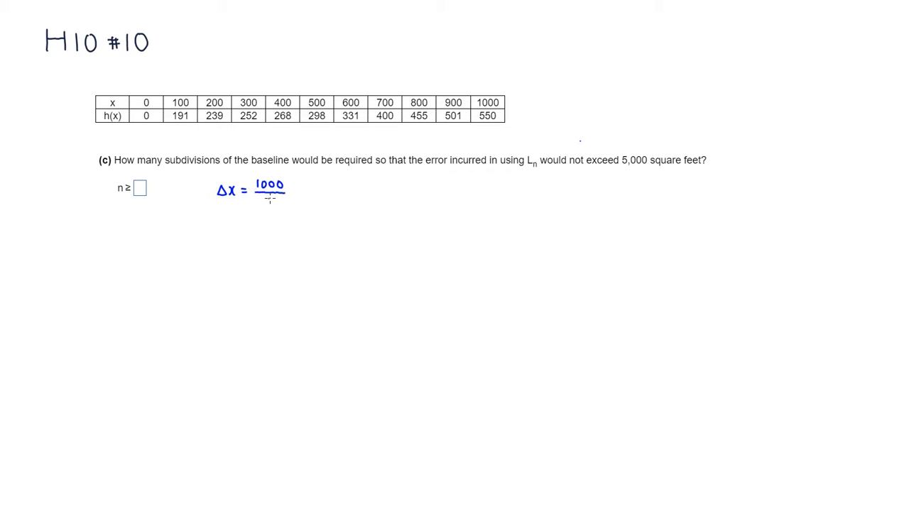
Handwrite Δx = 1000/n and |Error| ≤ (1000/n)·550 = 550000/n on the whiteboard.
{"action": "type", "text": "n"}
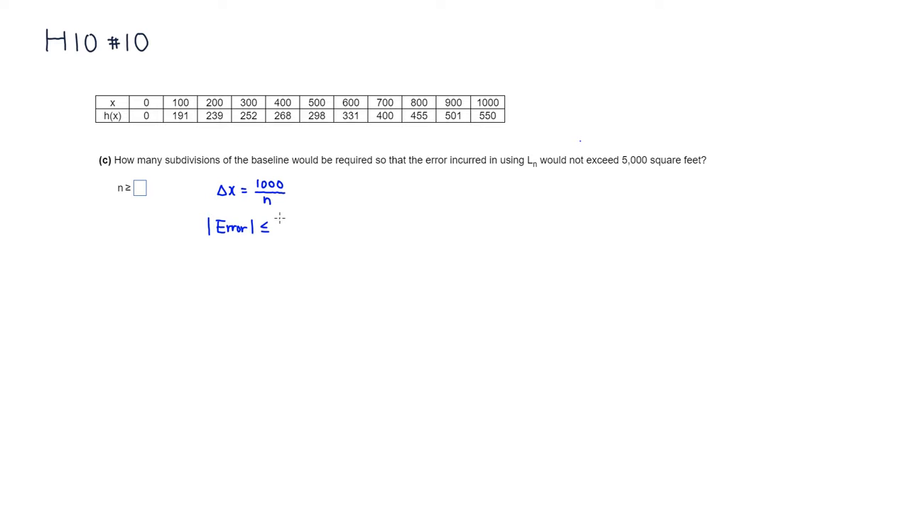
{"action": "type", "text": "1000"}
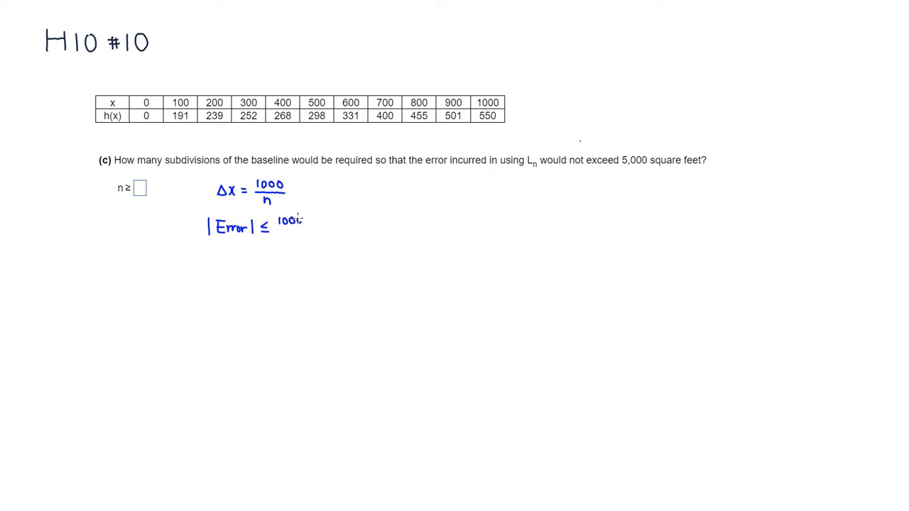
{"action": "type", "text": "1000/n ·"}
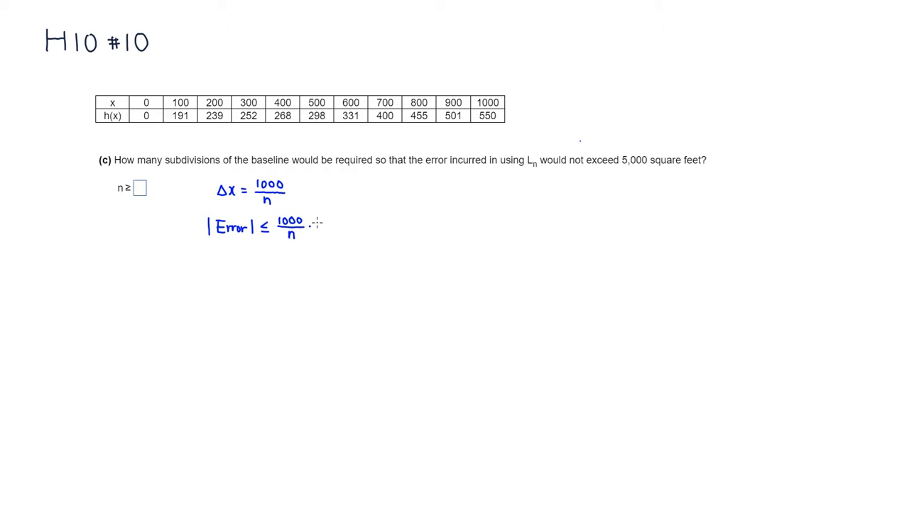
{"action": "type", "text": "550 ="}
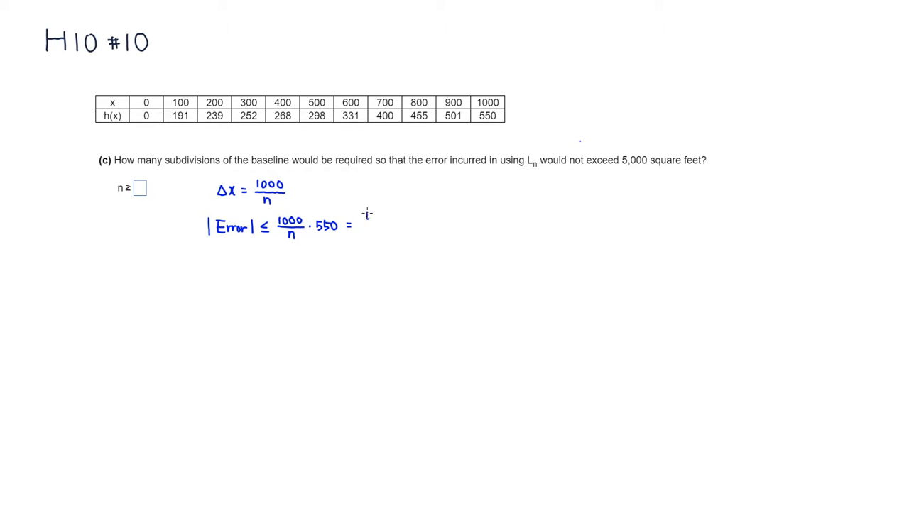
{"action": "type", "text": "550"}
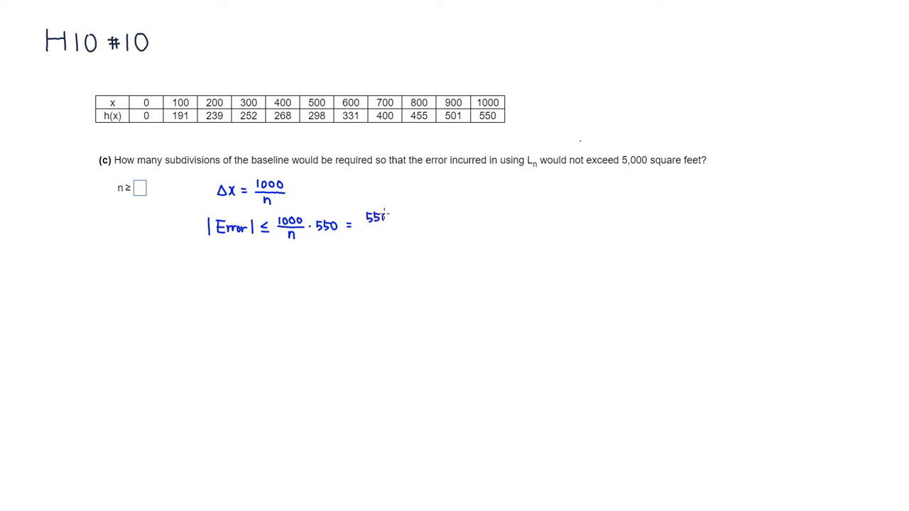
{"action": "type", "text": "000"}
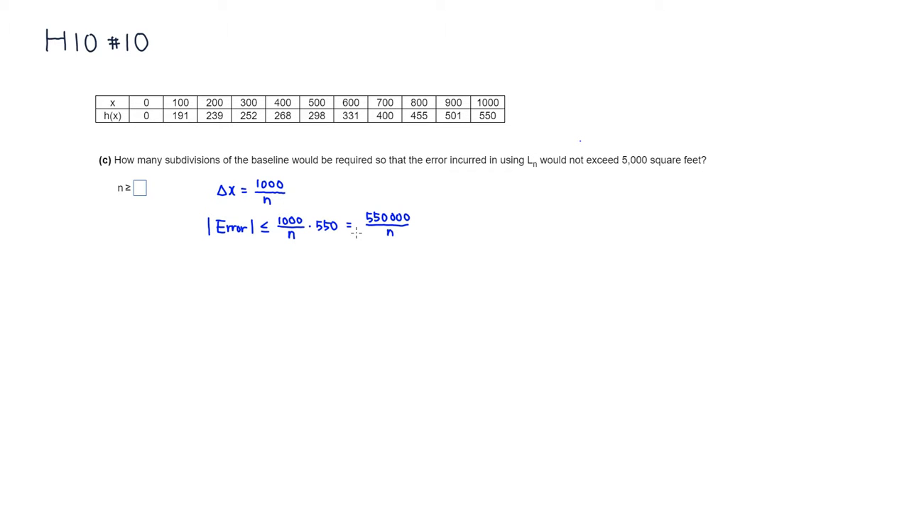
{"action": "mouse_move", "coordinate": [423, 222]}
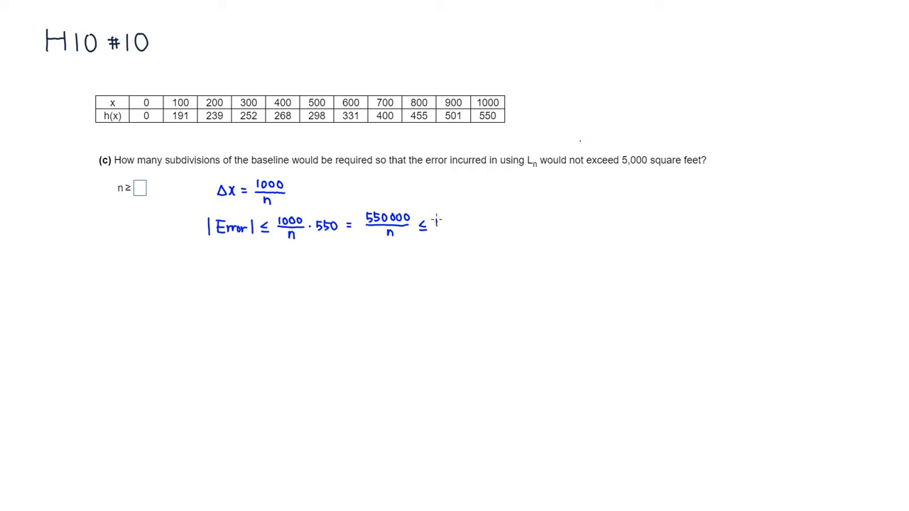
Handwrite ≤ 5000, invert to n/550000 ≥ 1/5000 and multiply both sides by 550000.
{"action": "type", "text": "50"}
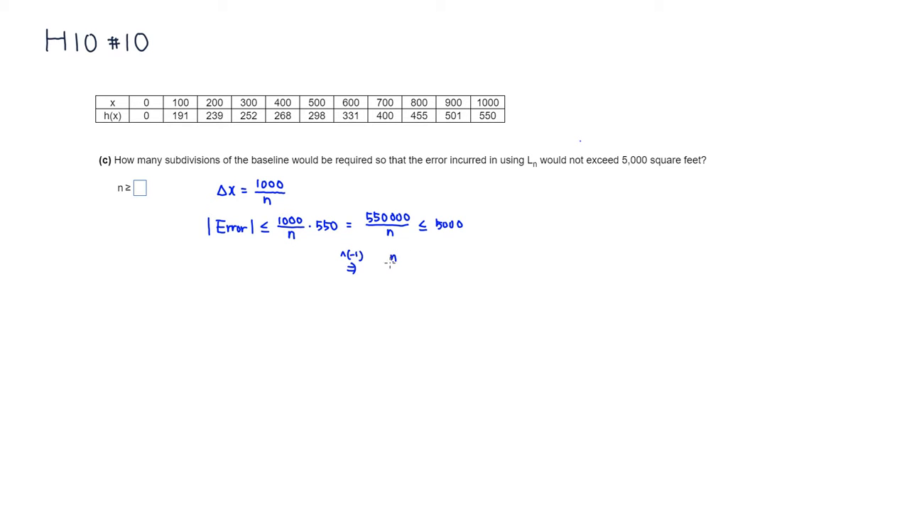
{"action": "left_click_drag", "start_coordinate": [373, 269], "coordinate": [423, 266]}
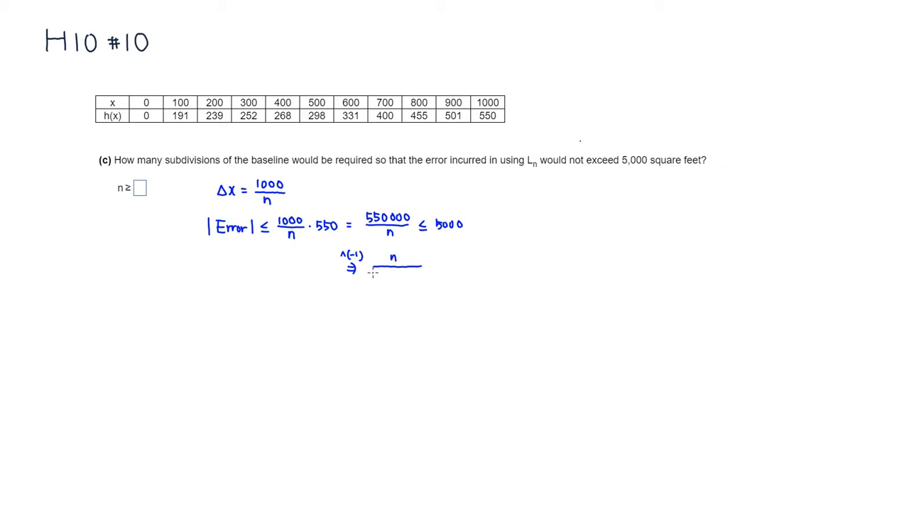
{"action": "type", "text": "55"}
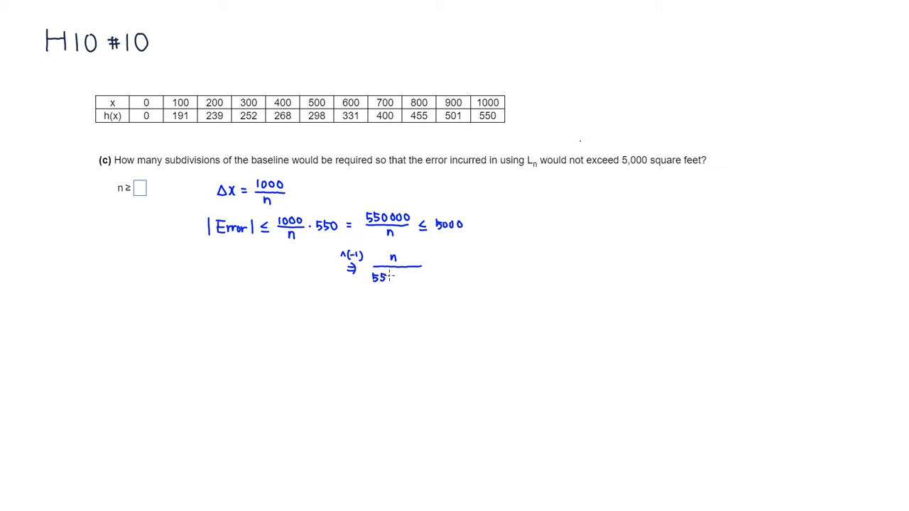
{"action": "type", "text": "550000"}
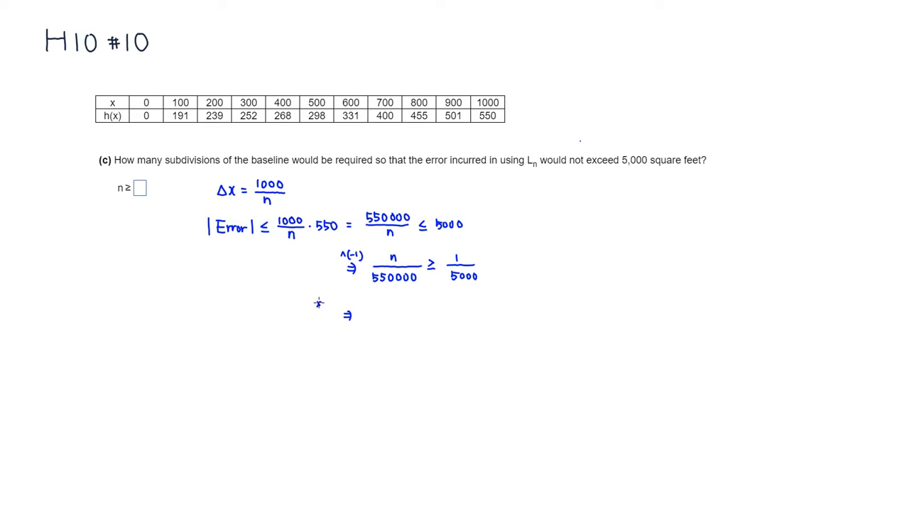
{"action": "type", "text": "x 550000"}
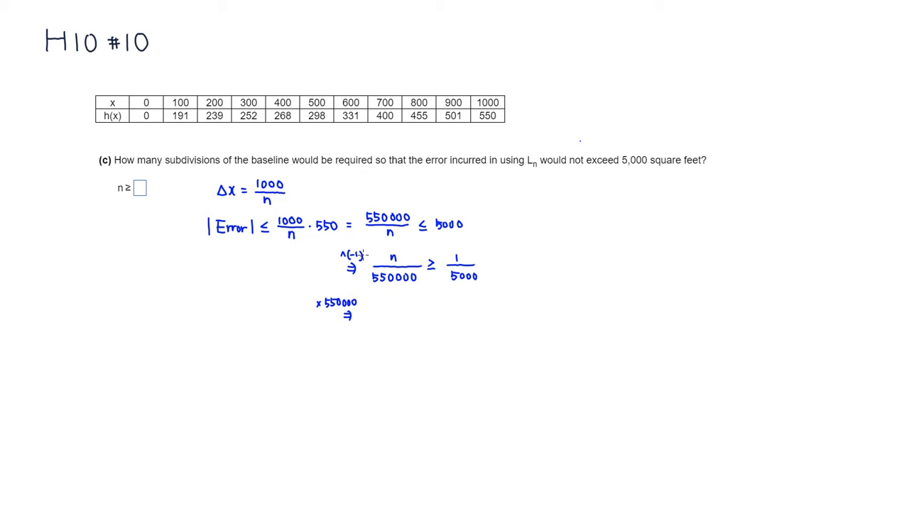
Cancel zeros in a contrasting ink to reduce n ≥ 550000/5000 to n ≥ 110.
{"action": "left_click", "coordinate": [396, 311]}
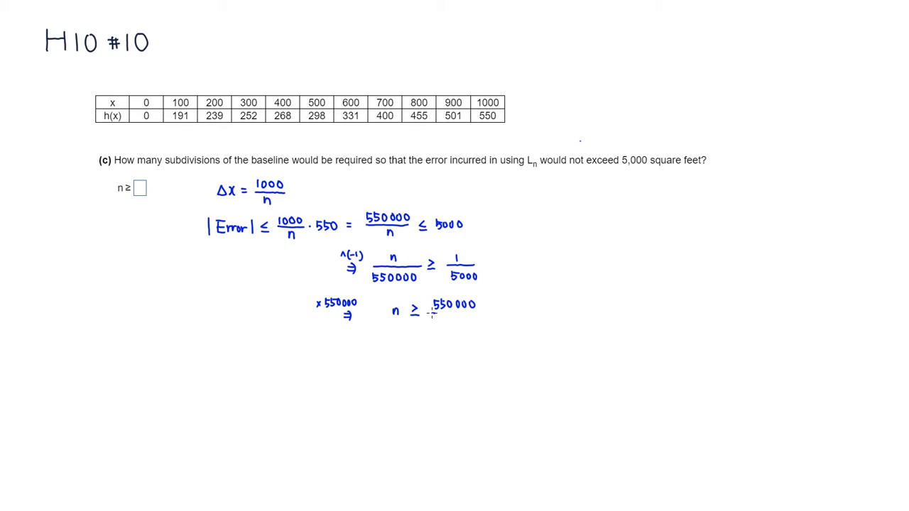
{"action": "left_click", "coordinate": [455, 316]}
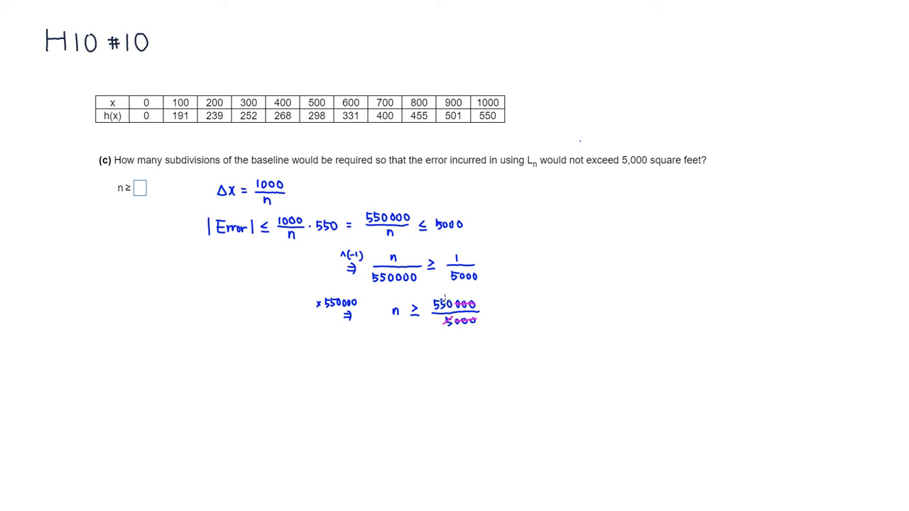
{"action": "type", "text": "110"}
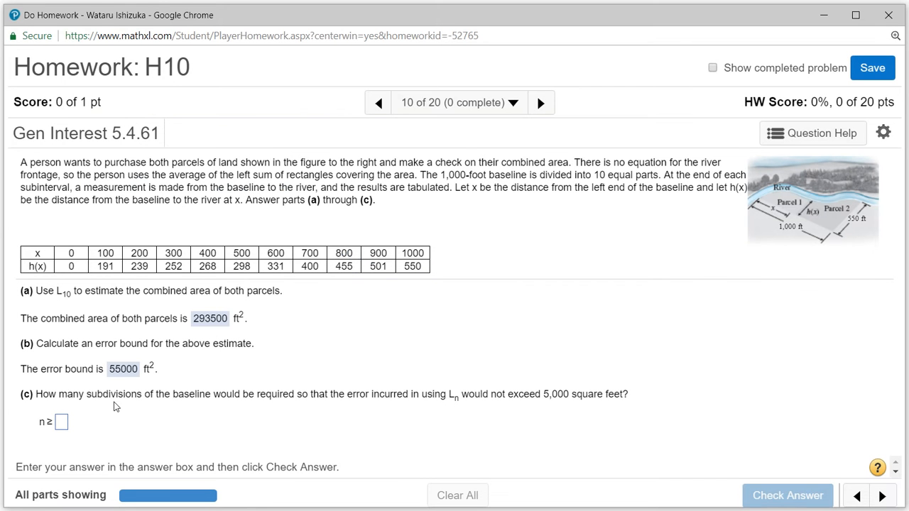
Submit n ≥ 110 for part (c) and have problem 10 accepted as complete.
{"action": "left_click", "coordinate": [62, 422]}
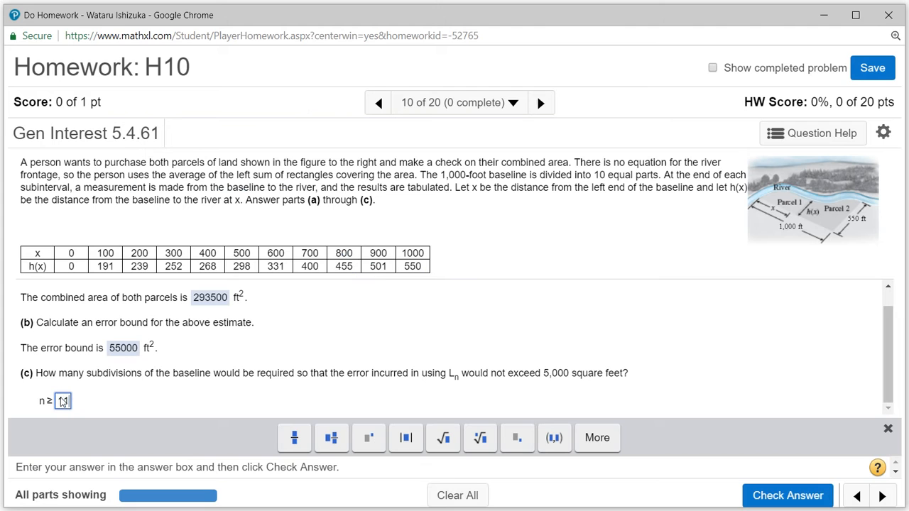
{"action": "type", "text": "110"}
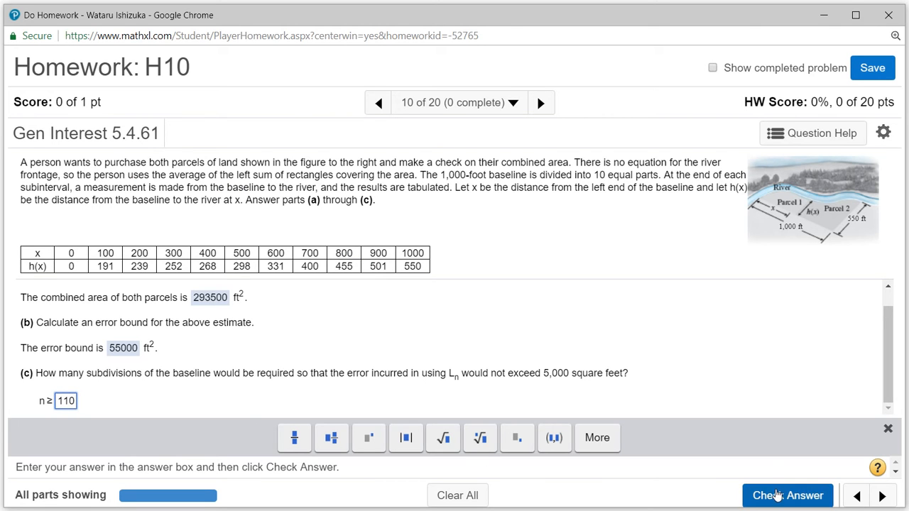
{"action": "left_click", "coordinate": [787, 496]}
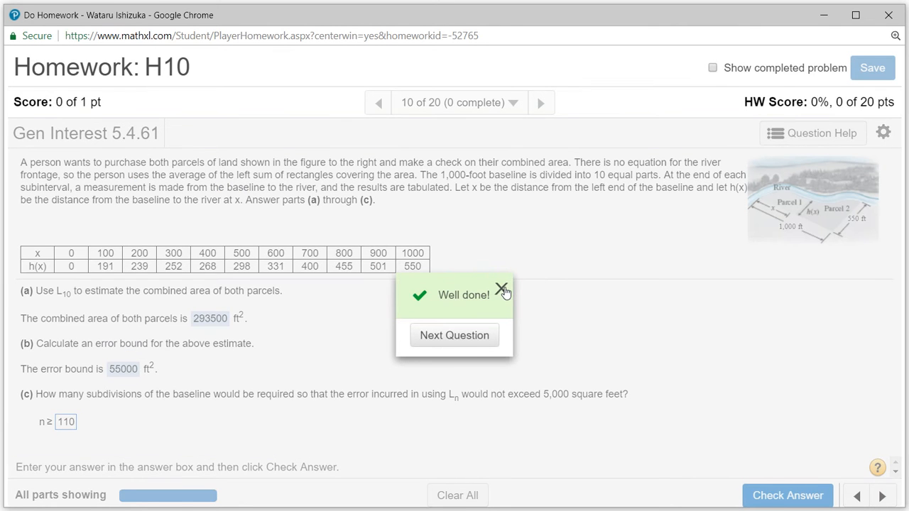
{"action": "left_click", "coordinate": [502, 291]}
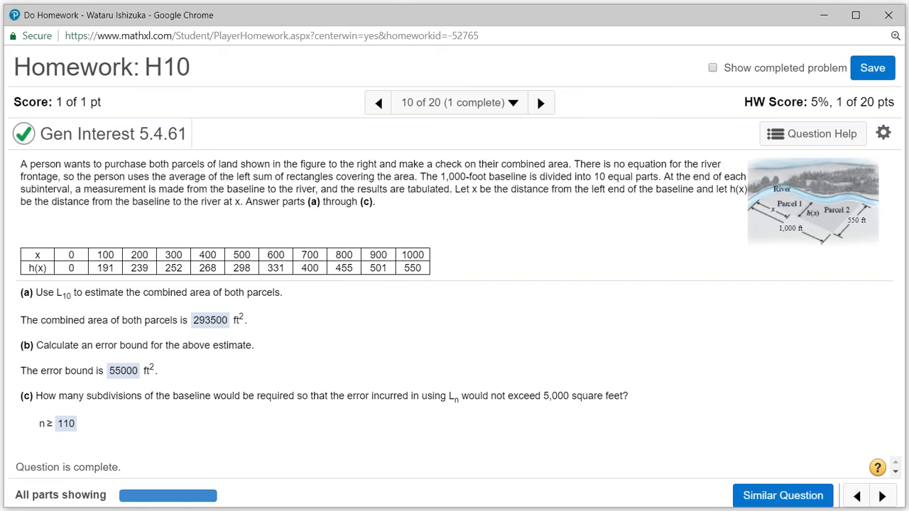